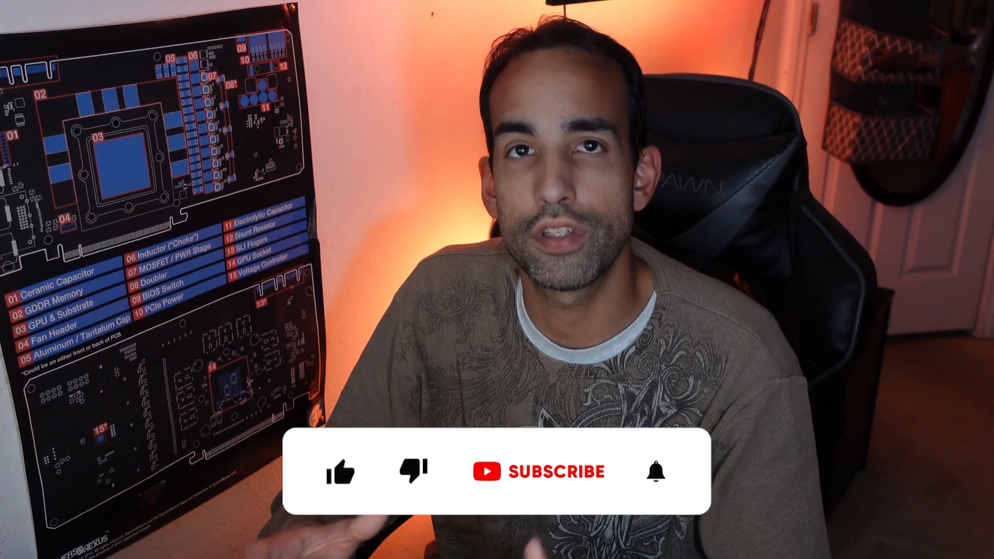
# Step: Open skot's X profile and scroll to his pinned bitaxeUltra post about the BM1366 board
pyautogui.click(341, 470)
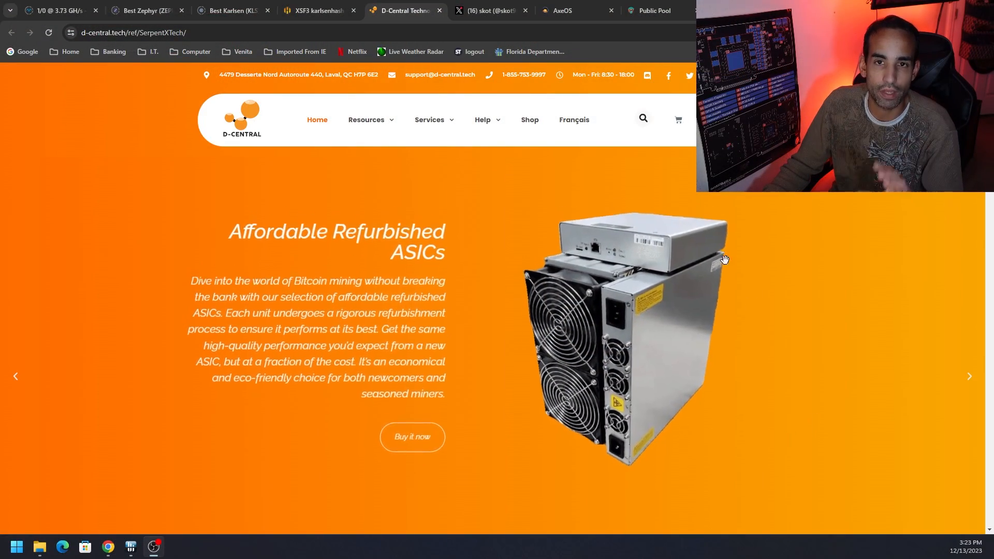
pyautogui.click(486, 11)
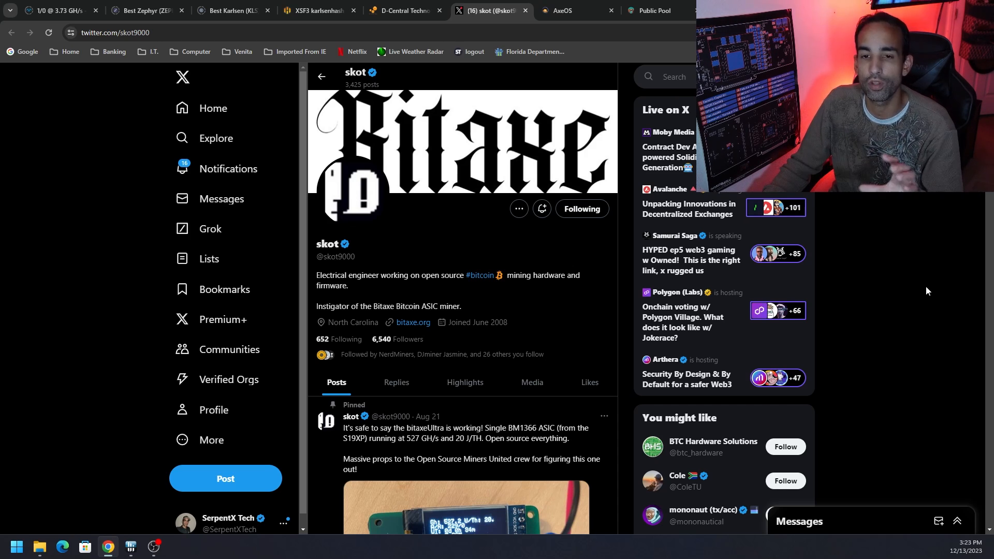
pyautogui.scroll(-3)
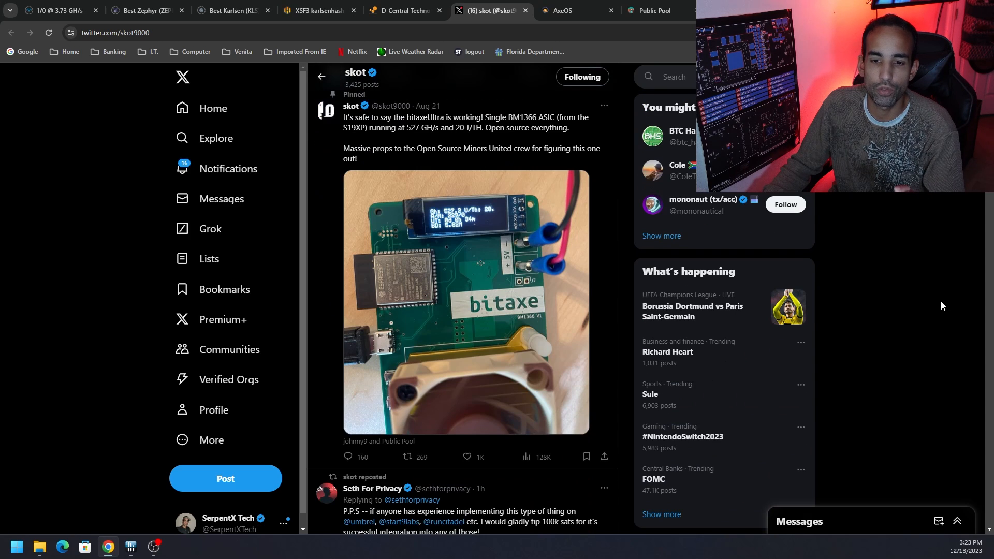
pyautogui.scroll(-3)
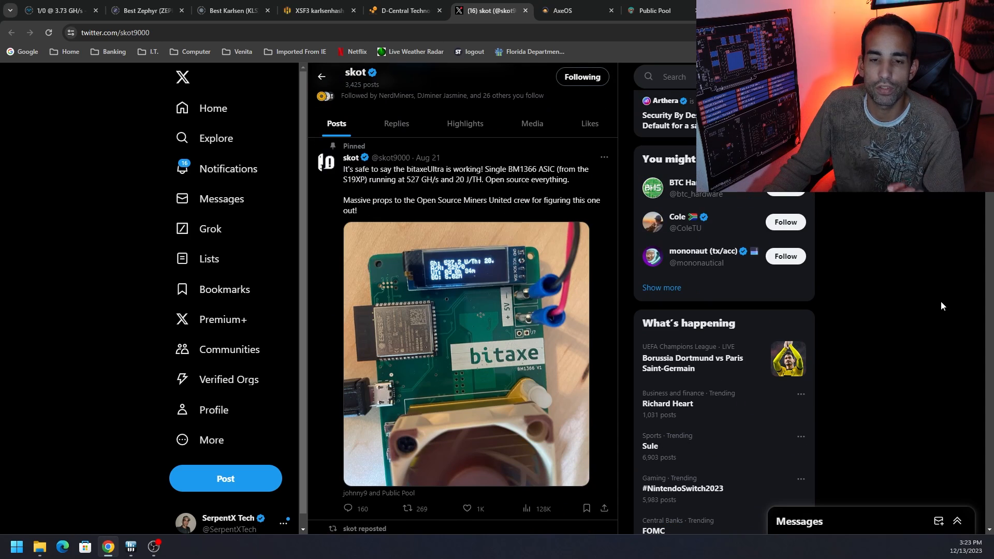
# Step: View the AxeOS dashboard: BM1366 on public-pool.io at 428.25 GH/s, 122 shares accepted
pyautogui.click(560, 11)
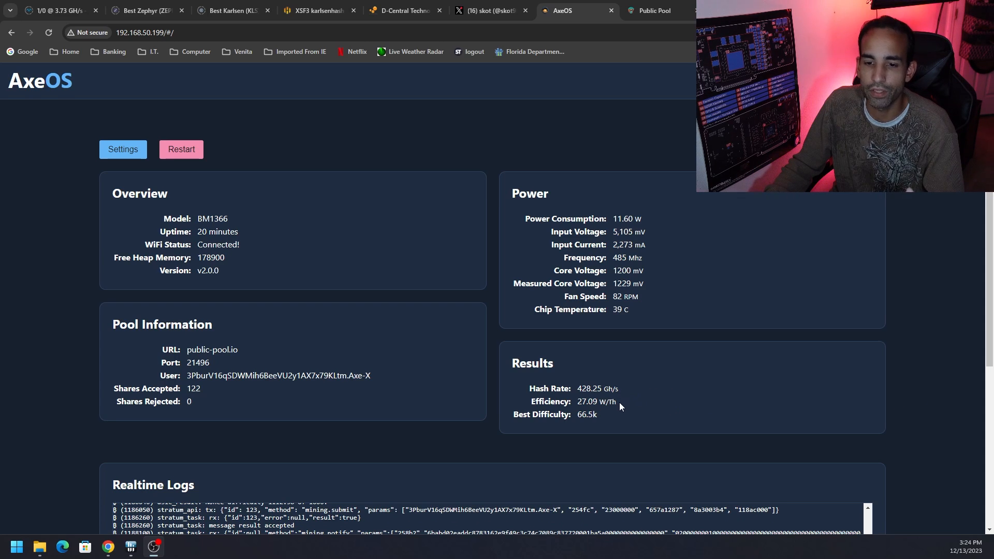
pyautogui.moveTo(446, 333)
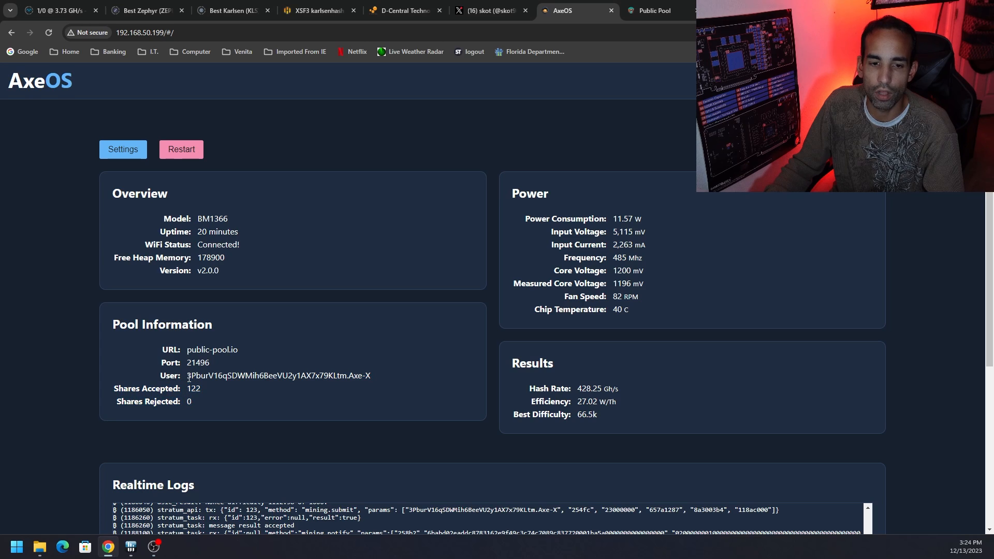
# Step: Open AxeOS settings to see the 400–575 frequency options, then revisit skot's bitaxeUltra post
pyautogui.doubleClick(212, 350)
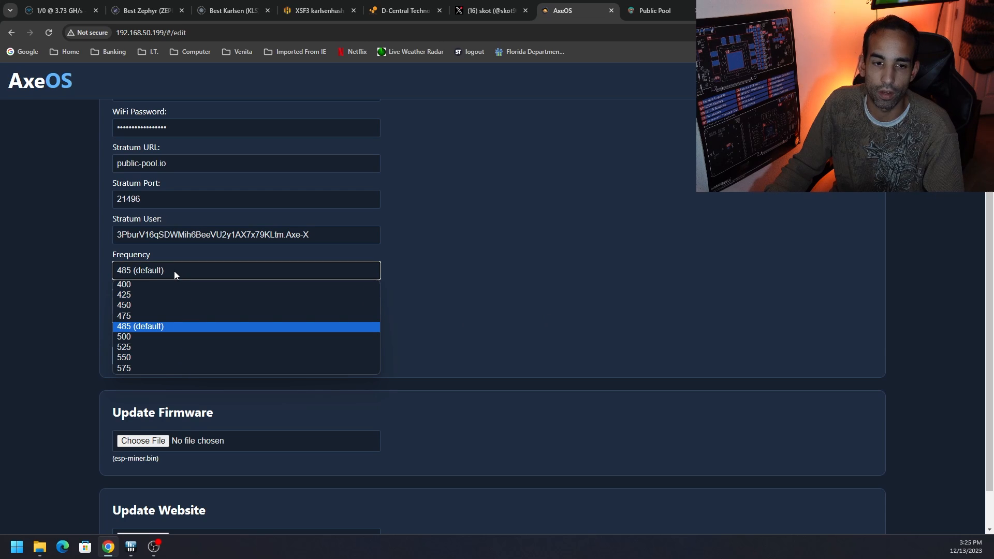
pyautogui.moveTo(124, 284)
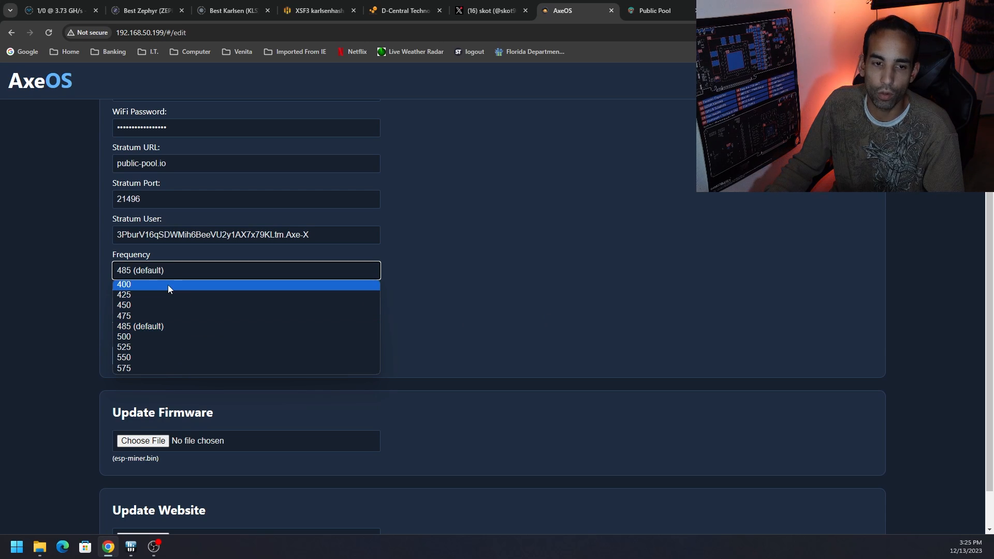
pyautogui.moveTo(165, 370)
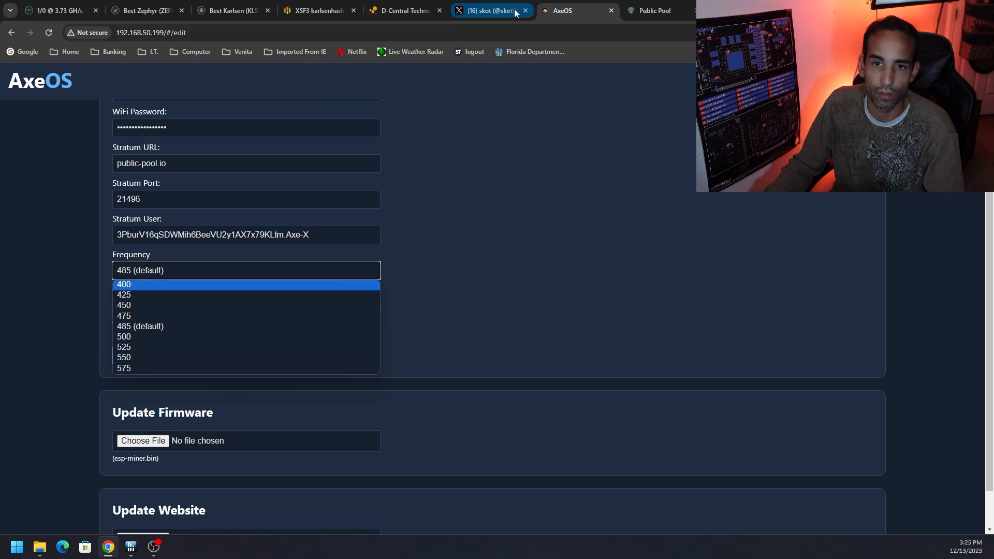
pyautogui.click(488, 11)
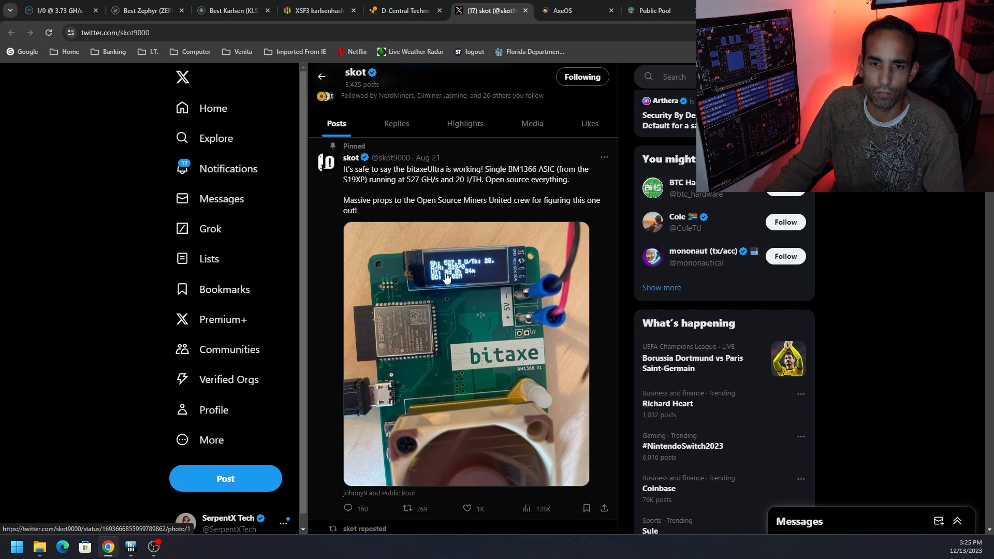
pyautogui.moveTo(449, 273)
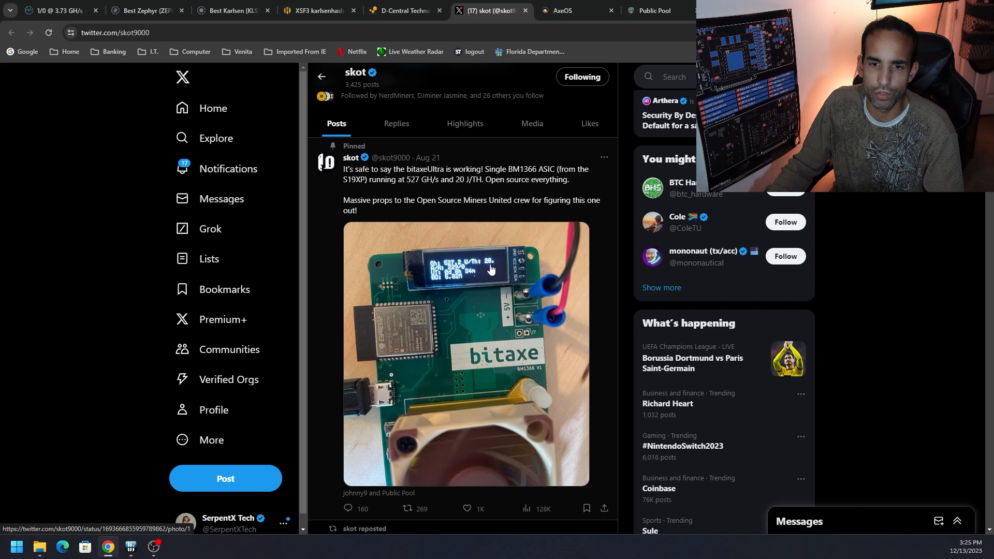
pyautogui.moveTo(519, 242)
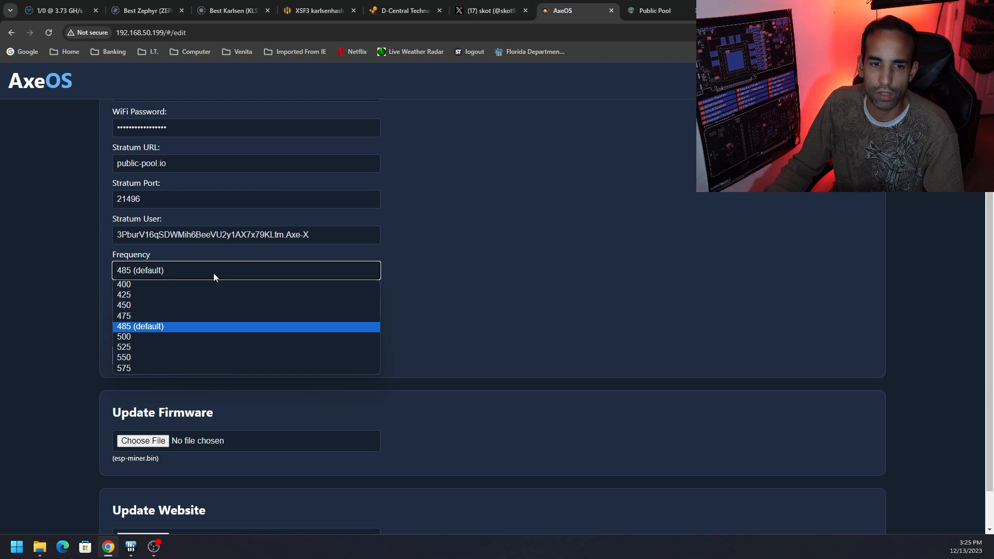
pyautogui.moveTo(211, 337)
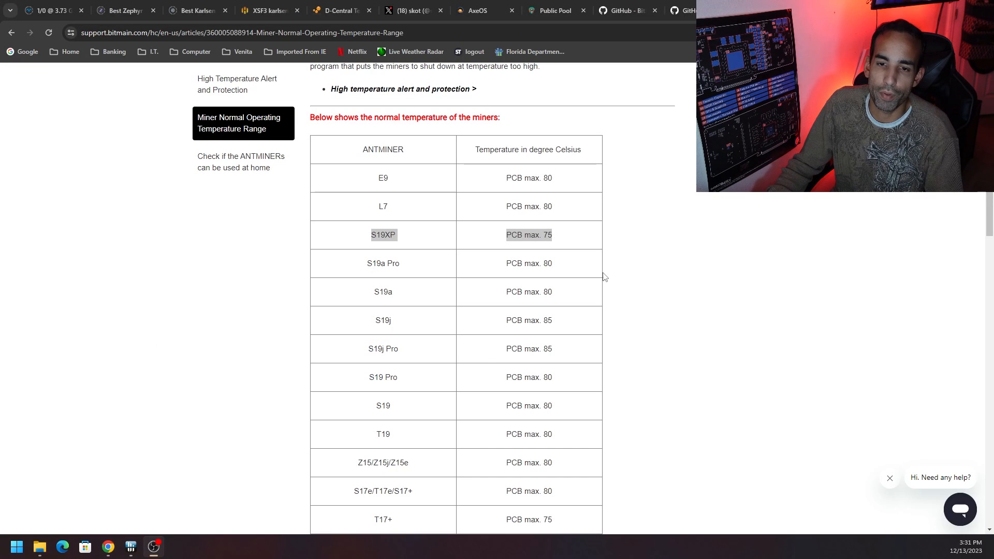
pyautogui.moveTo(565, 242)
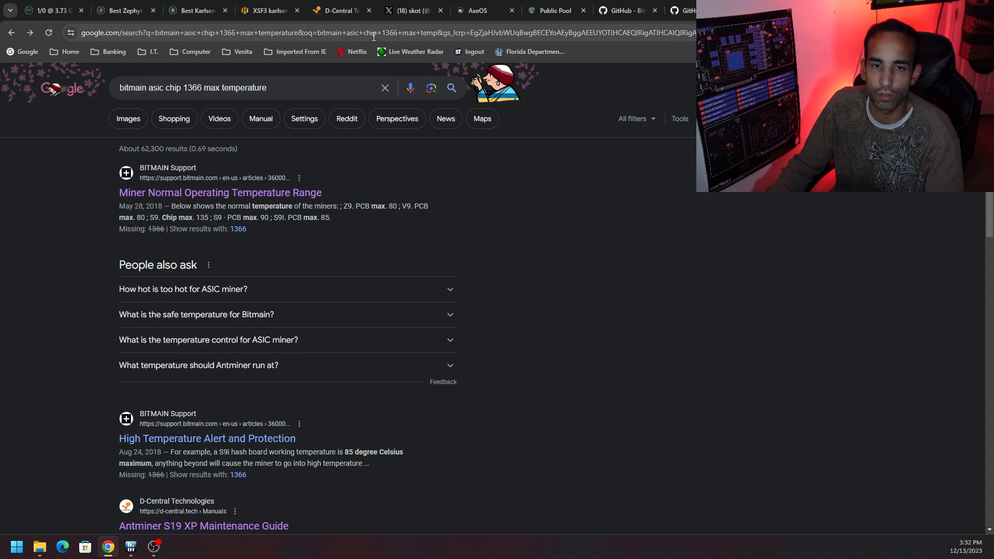
# Step: Glance at the D-Central store page, then return to skot's bitaxeUltra post on X
pyautogui.click(339, 10)
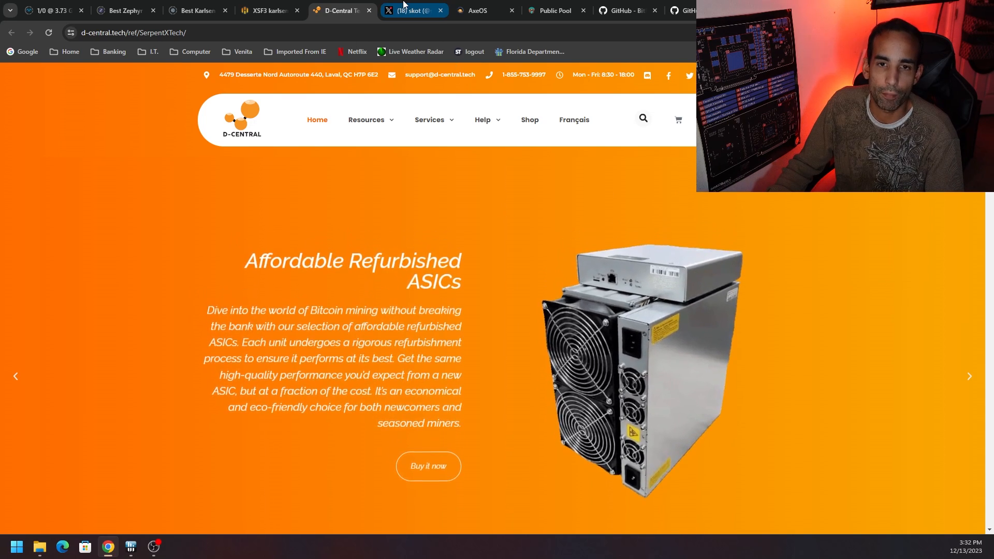
pyautogui.click(412, 10)
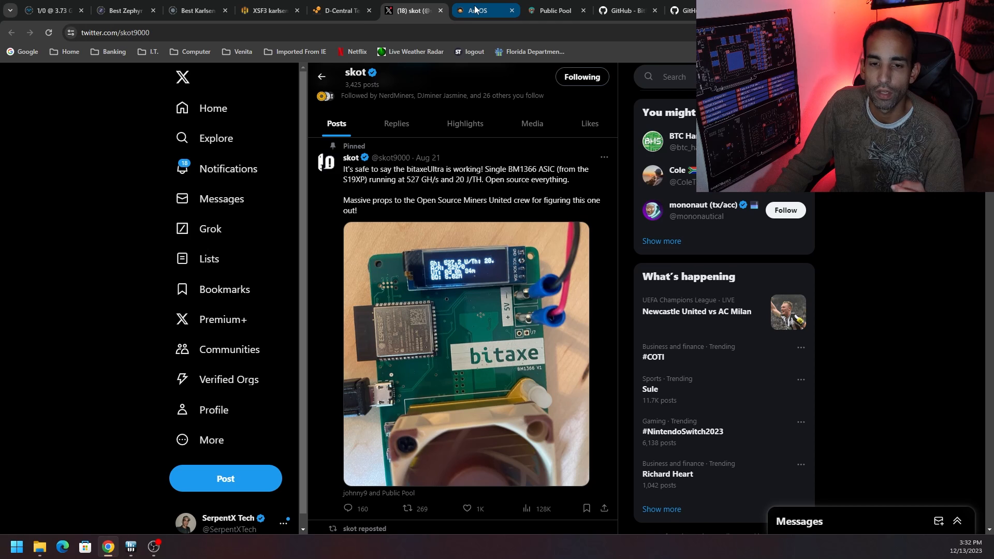
# Step: Raise the miner frequency from 485 to 525, leaving core voltage at 1200
pyautogui.click(486, 10)
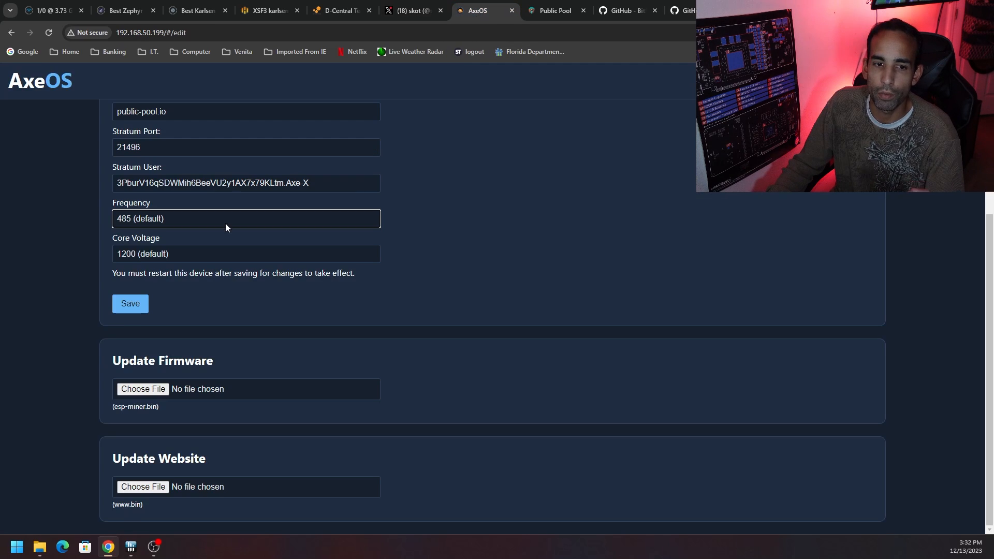
pyautogui.click(246, 218)
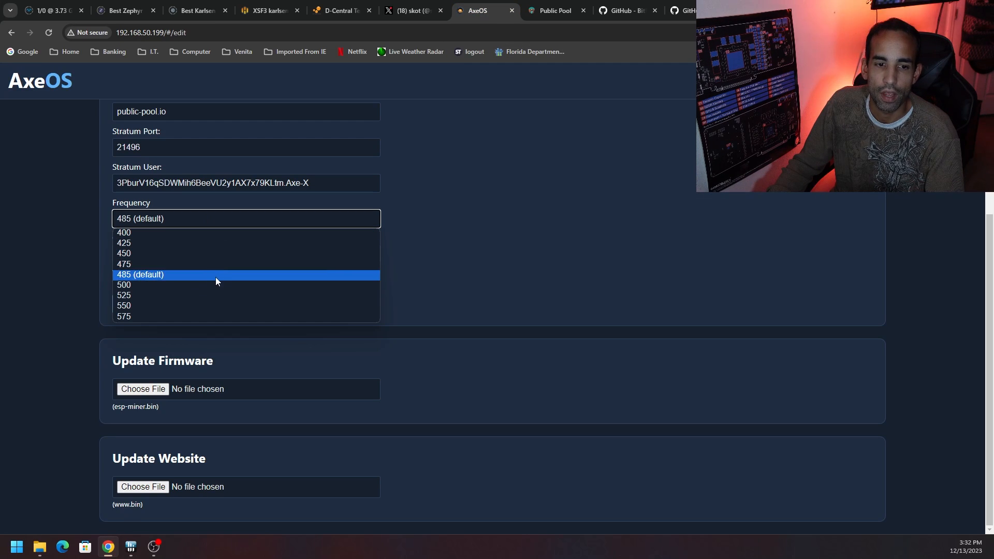
pyautogui.moveTo(211, 285)
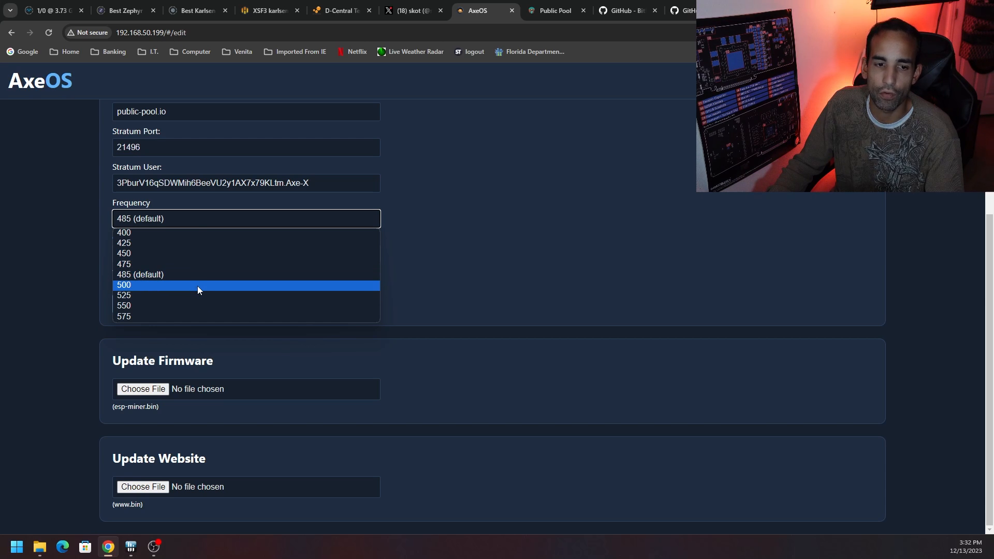
pyautogui.moveTo(275, 296)
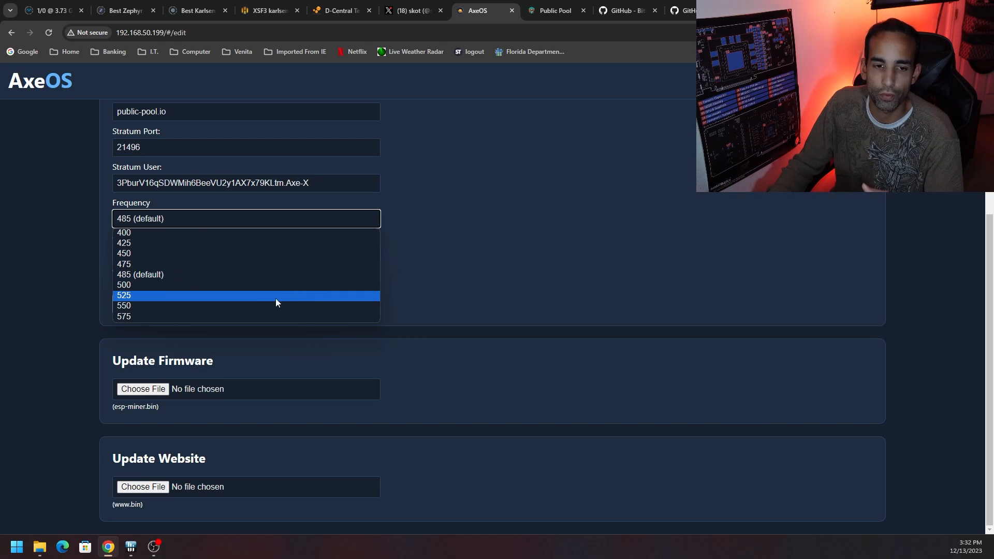
pyautogui.click(246, 254)
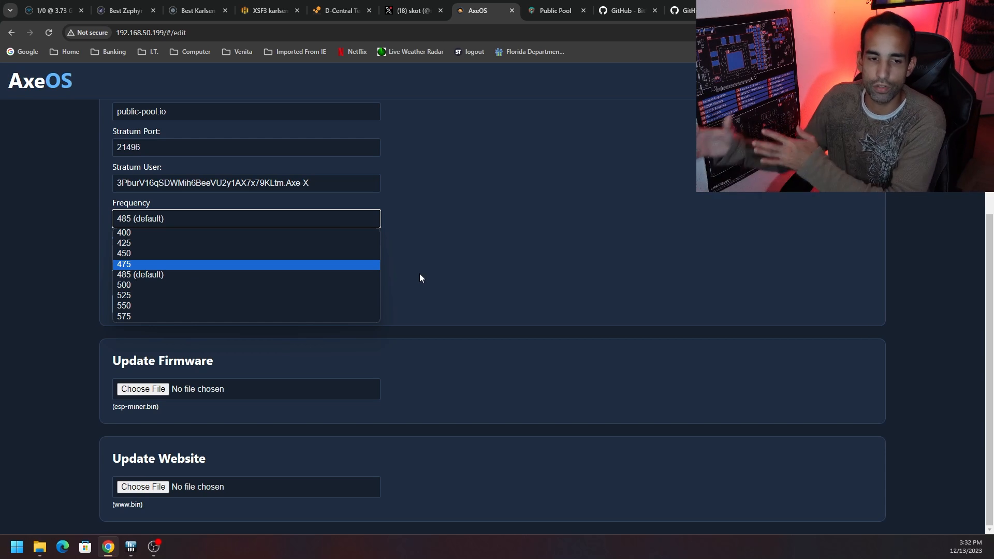
pyautogui.moveTo(319, 300)
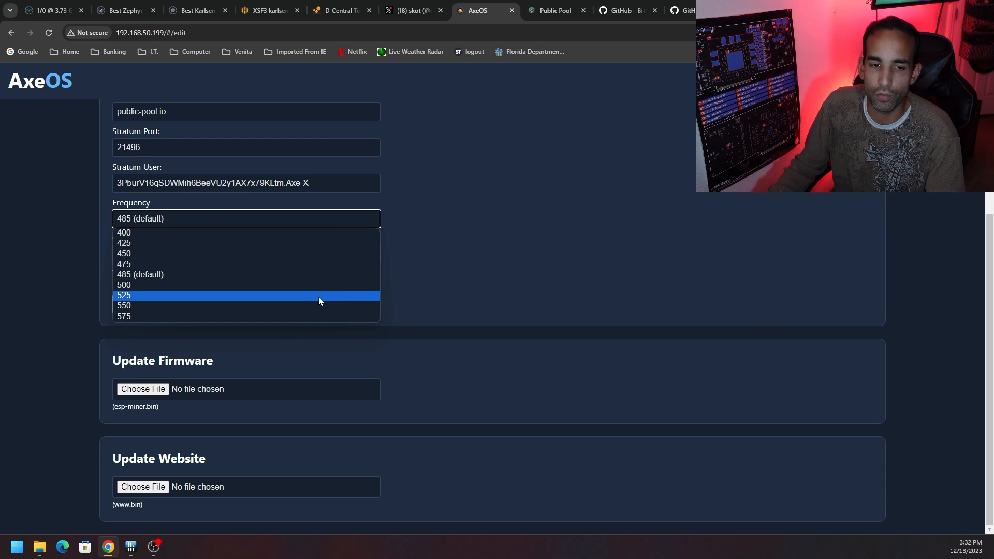
pyautogui.click(124, 294)
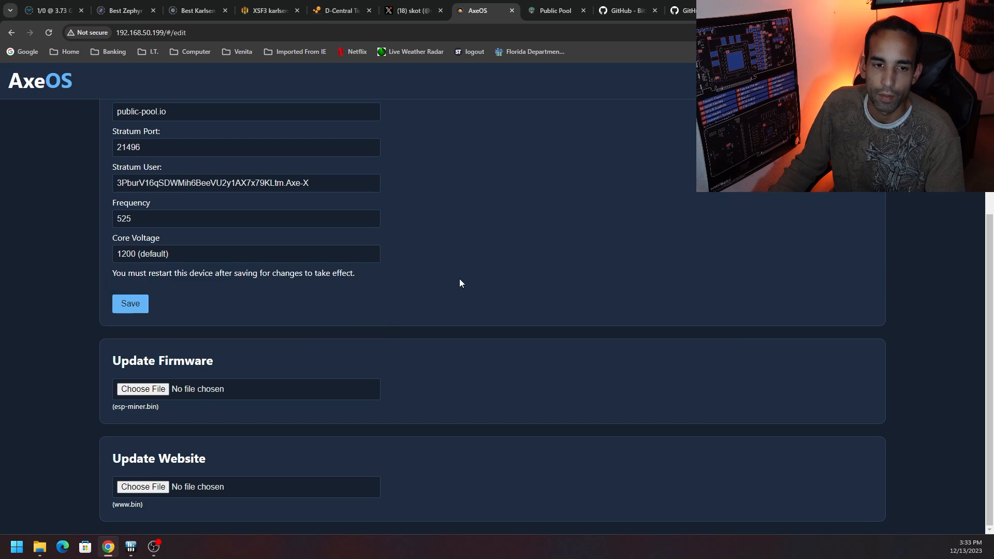
pyautogui.moveTo(454, 283)
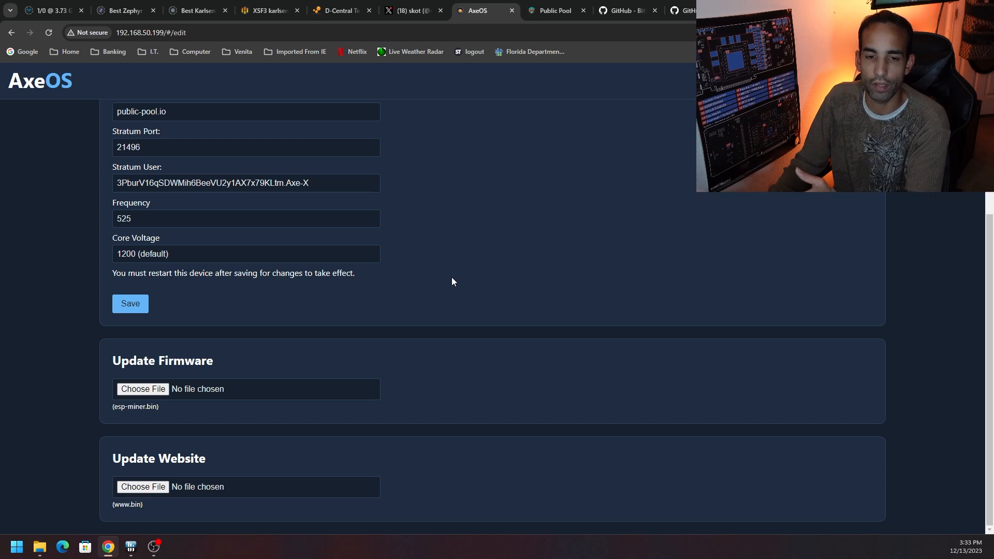
pyautogui.moveTo(436, 64)
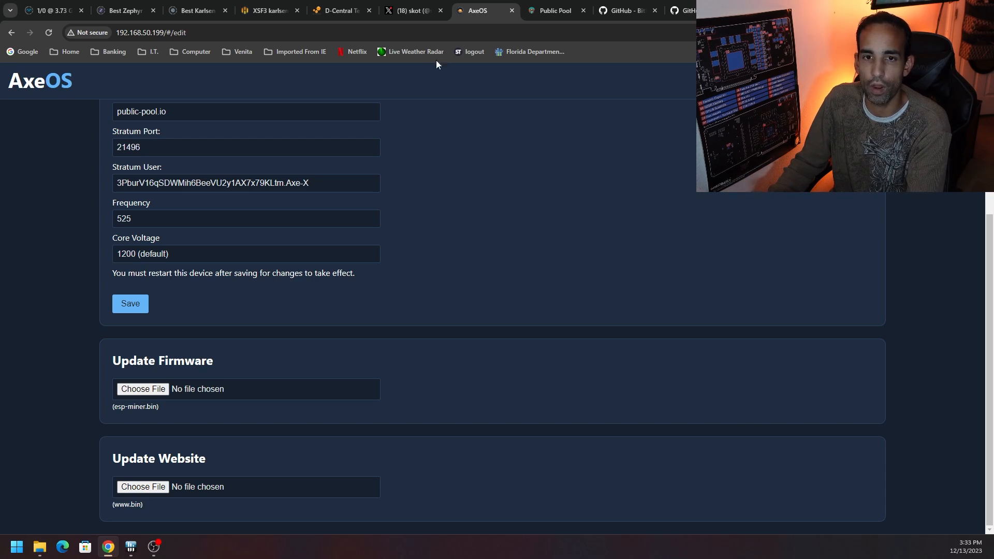
# Step: Check Axe-X's Public Pool session at 0.0 H/s, then return to AxeOS settings
pyautogui.click(413, 11)
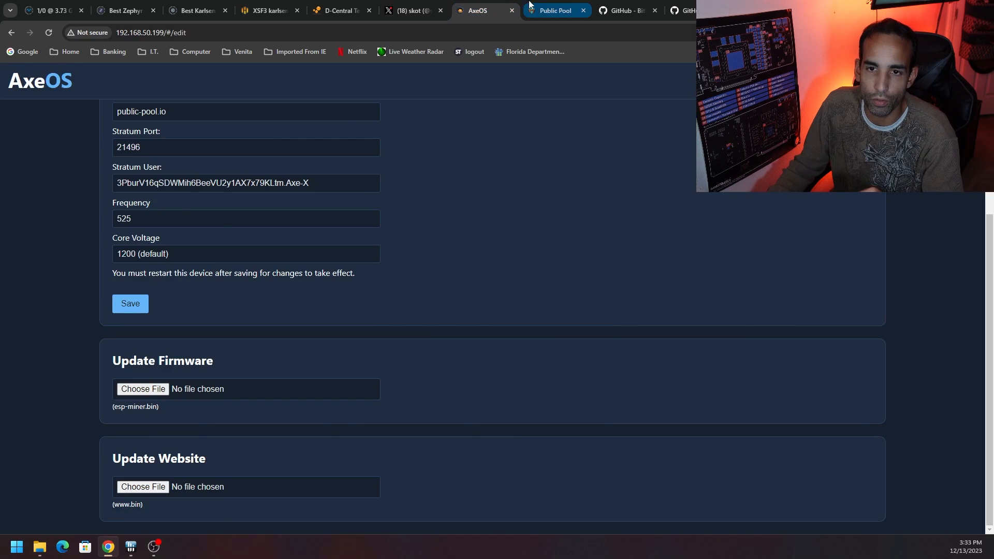
pyautogui.click(554, 10)
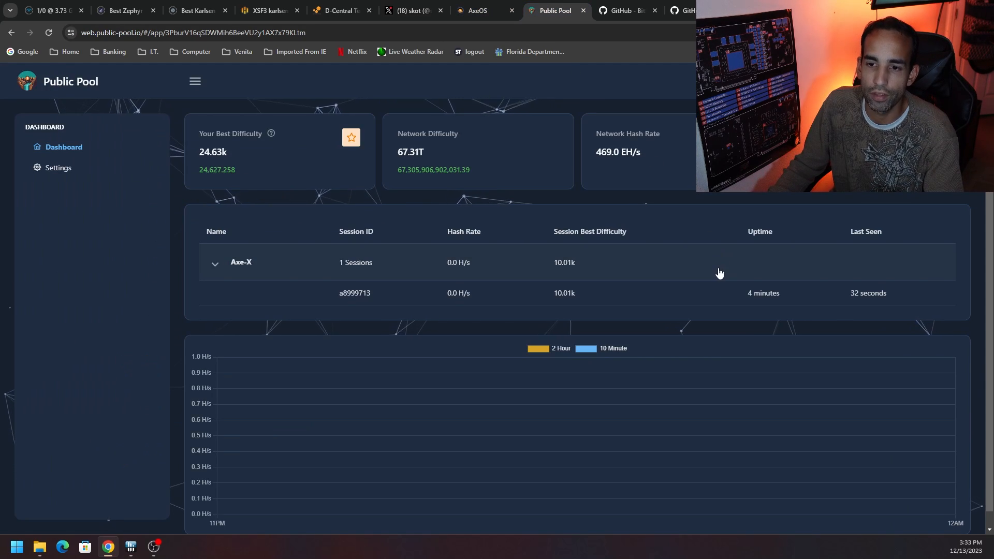
pyautogui.moveTo(717, 272)
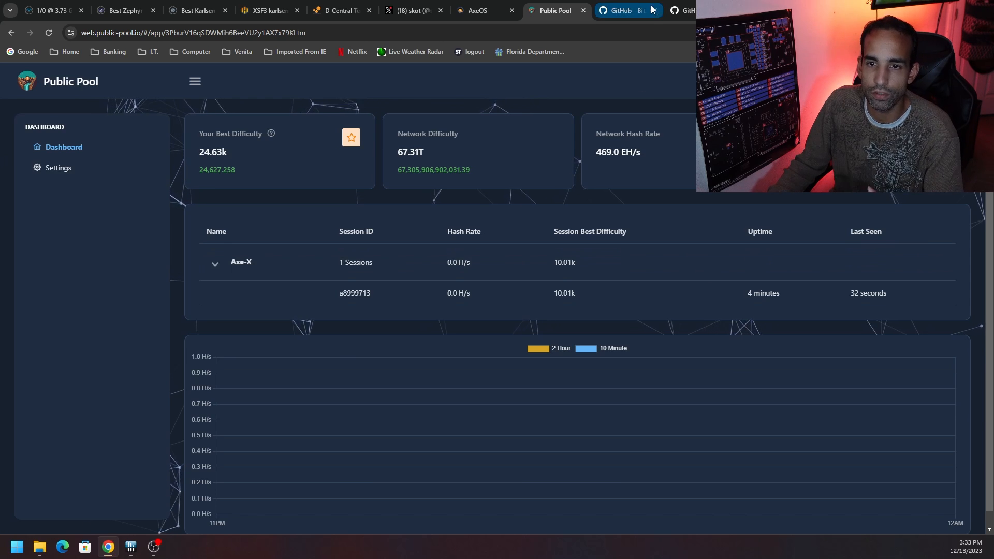
pyautogui.click(477, 10)
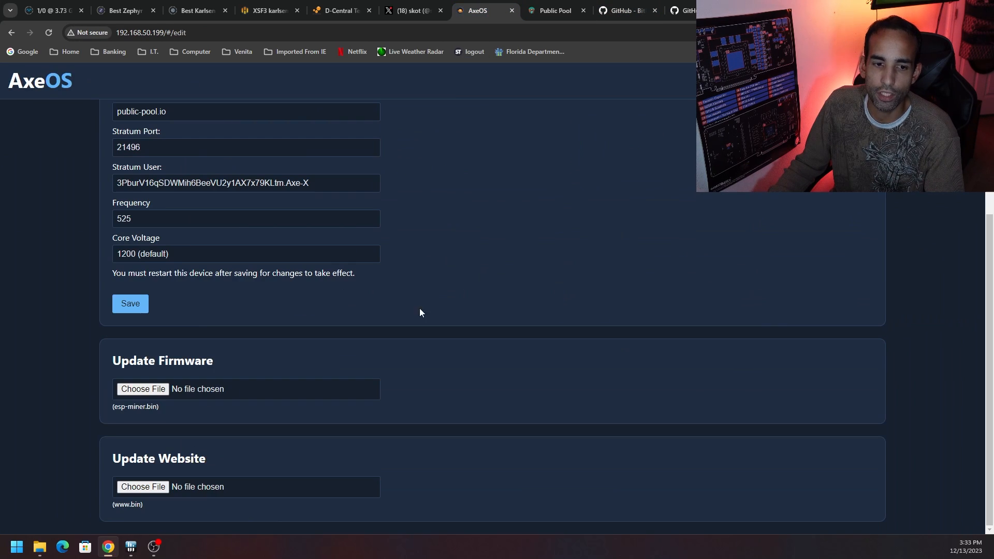
pyautogui.moveTo(114, 422)
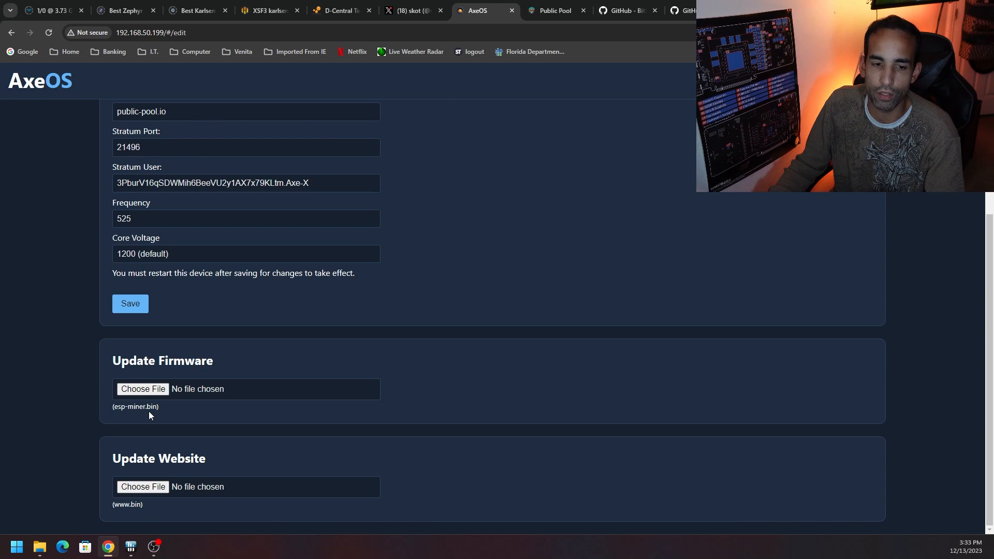
# Step: Switch between the bitaxeUltra GitHub repository and the D-Central store page
pyautogui.click(626, 10)
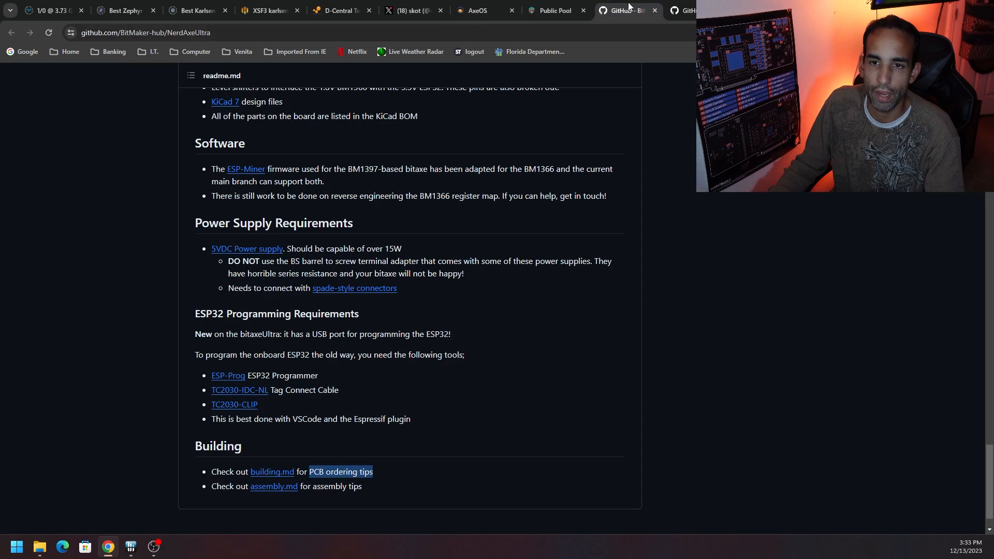
pyautogui.scroll(3)
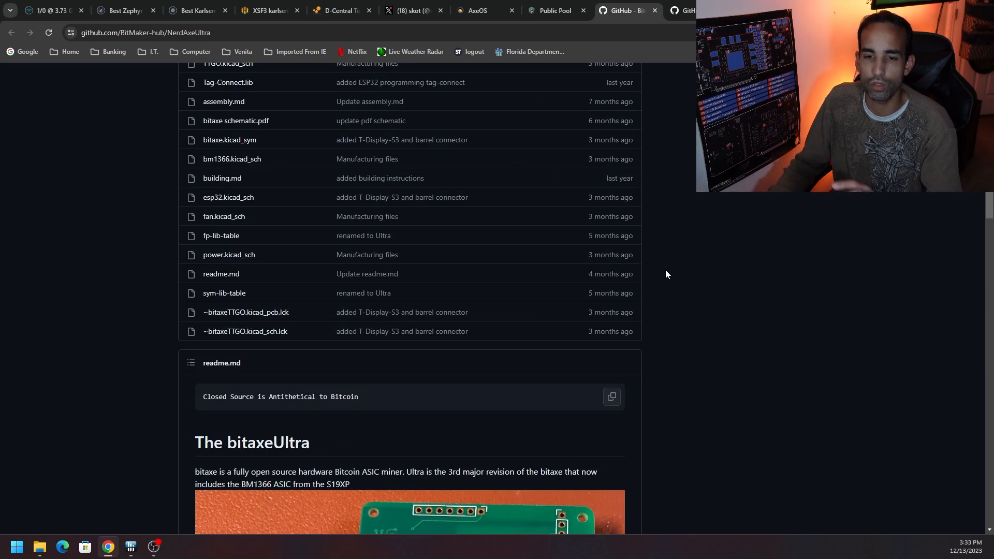
pyautogui.click(343, 11)
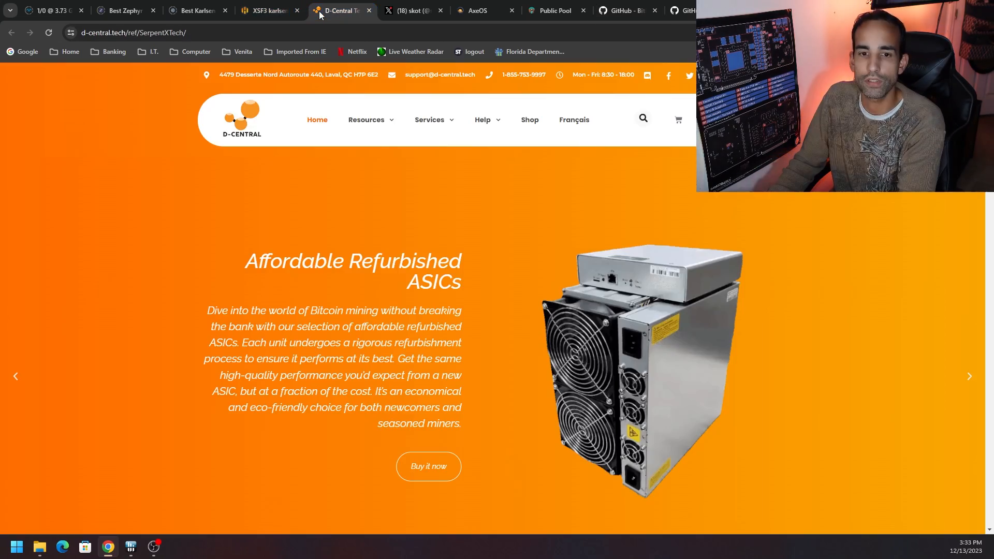
pyautogui.click(625, 11)
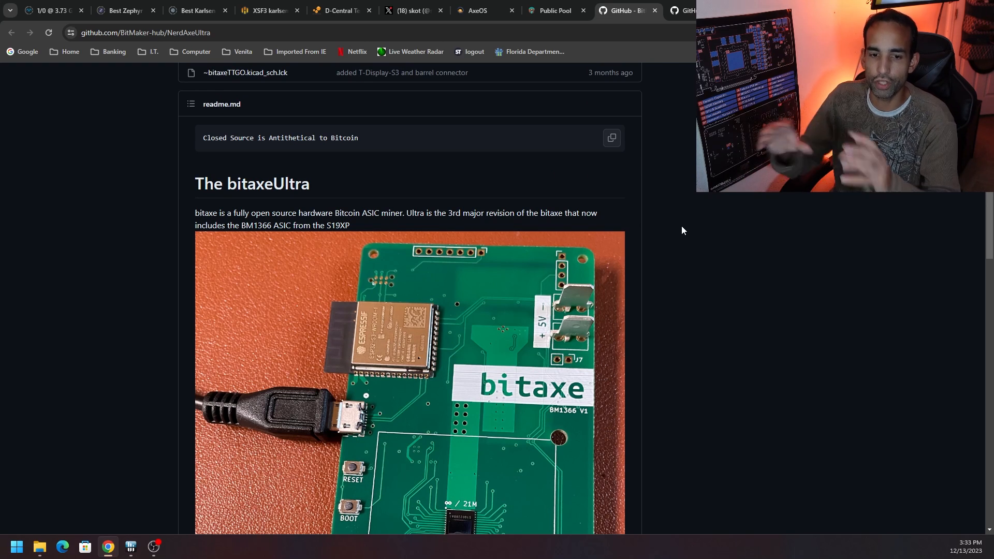
pyautogui.moveTo(657, 276)
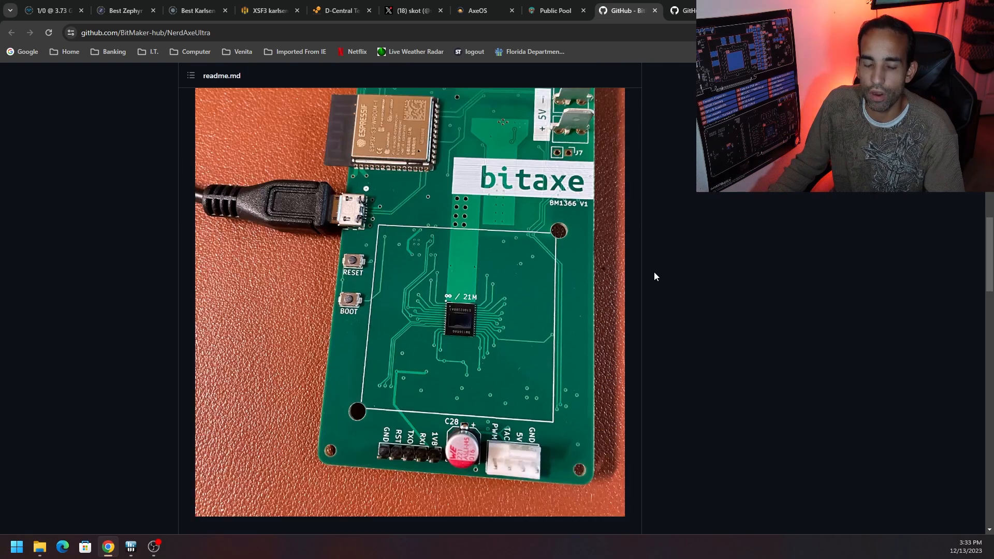
# Step: Scroll through the bitaxeUltra repository readme
pyautogui.scroll(-3)
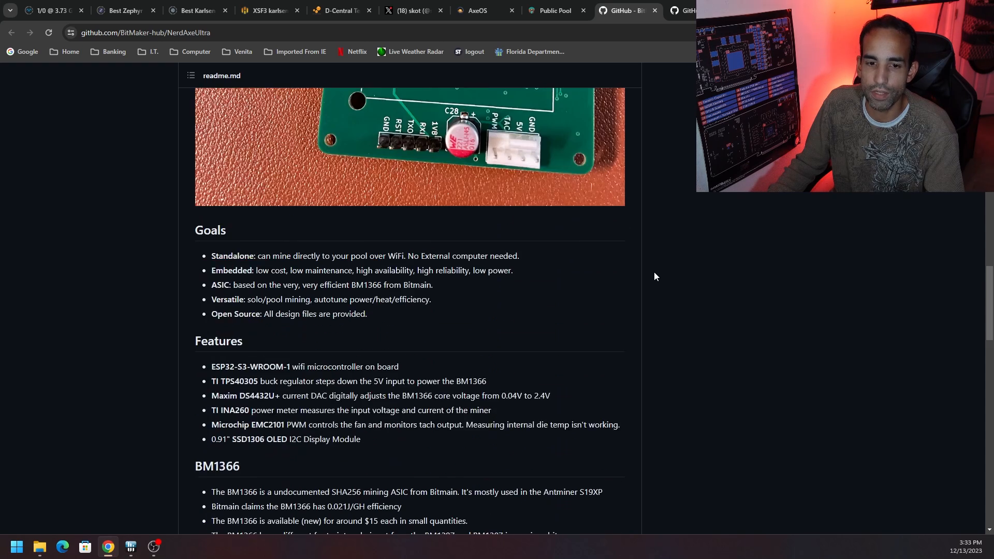
pyautogui.scroll(-3)
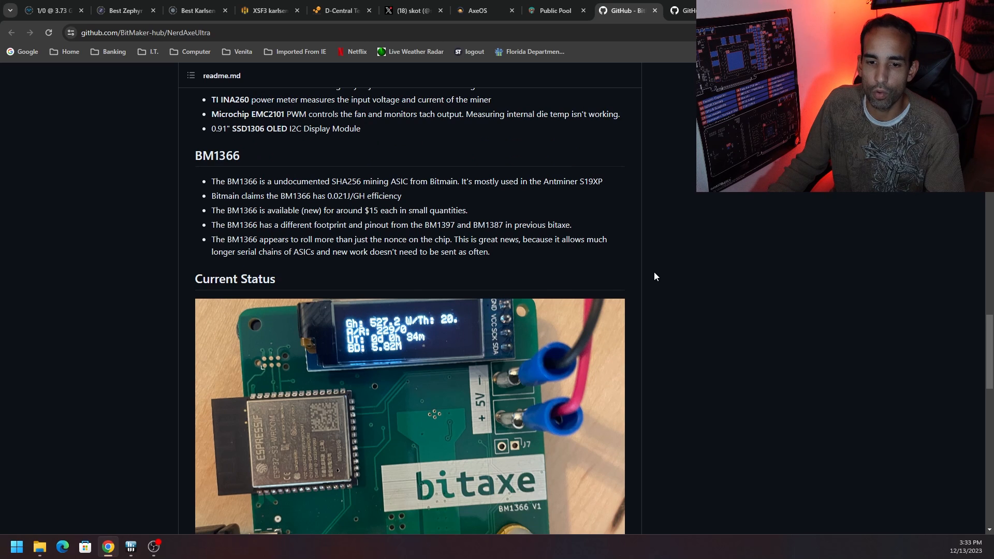
pyautogui.scroll(-3)
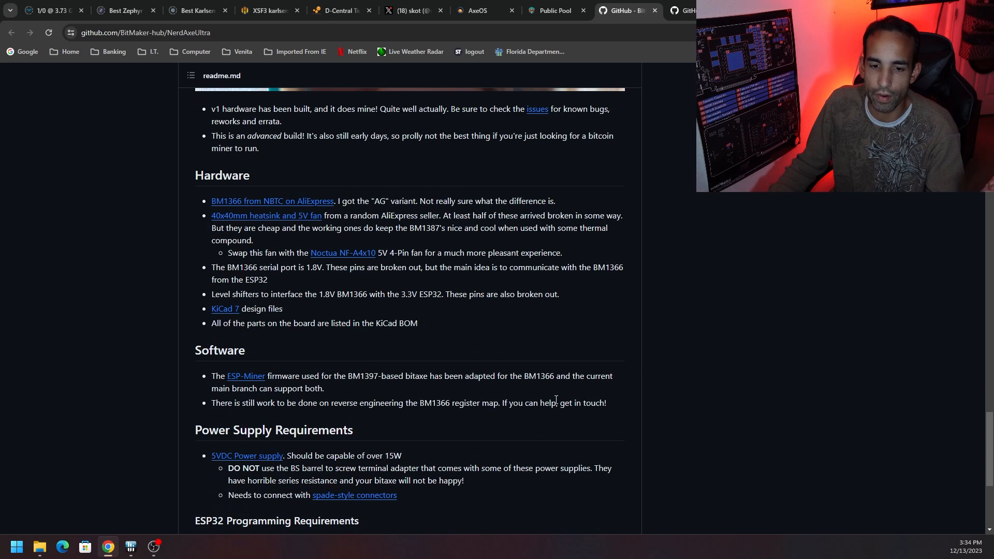
pyautogui.scroll(-3)
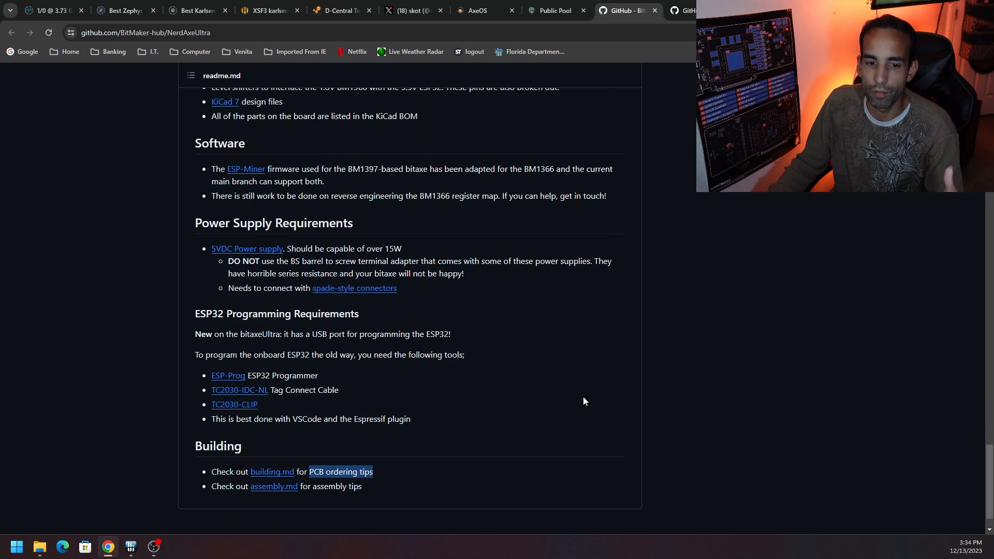
pyautogui.moveTo(389, 414)
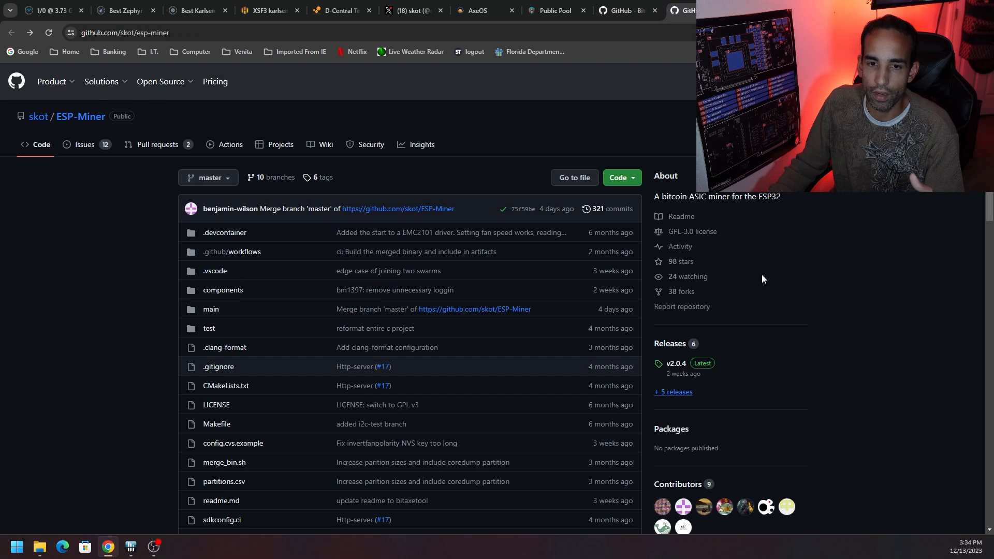
pyautogui.moveTo(759, 308)
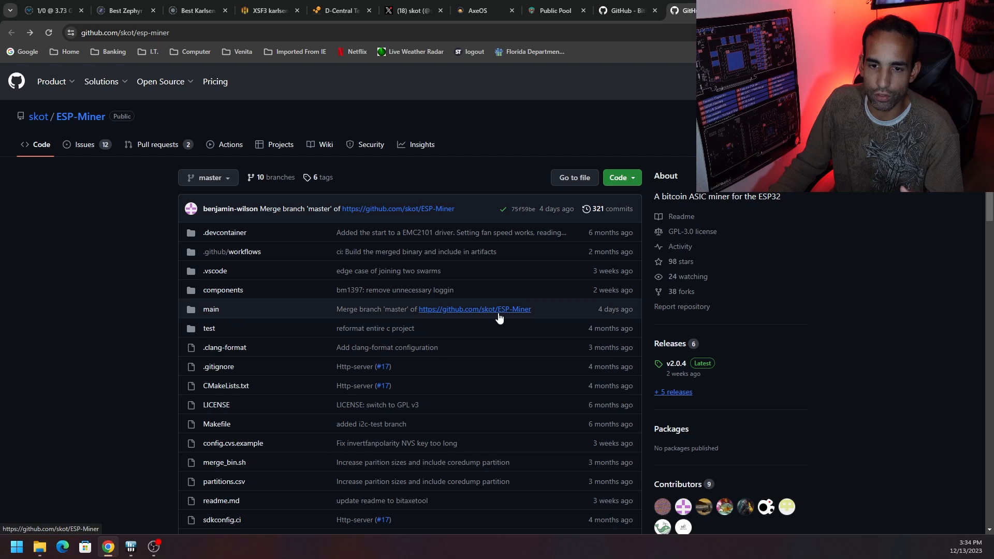
pyautogui.moveTo(555, 336)
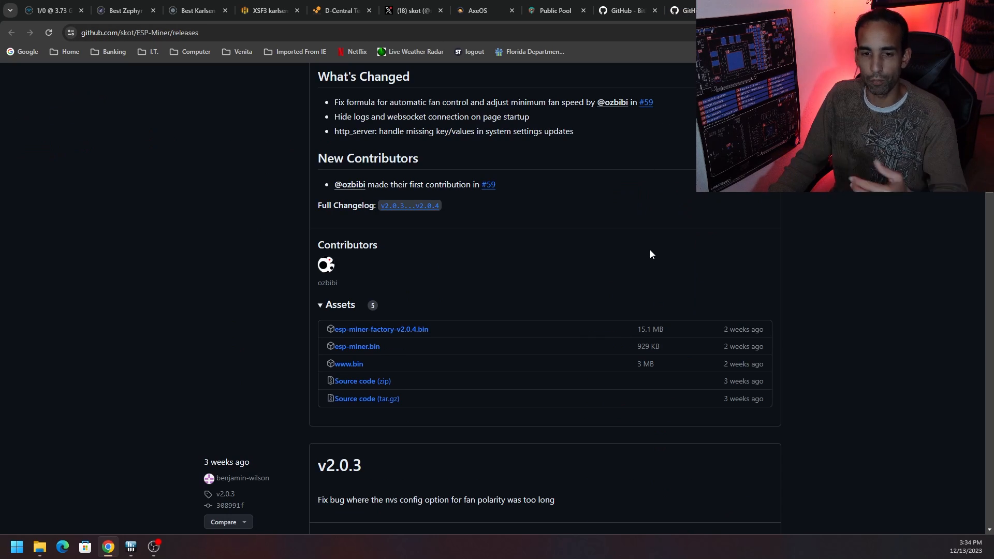
pyautogui.scroll(3)
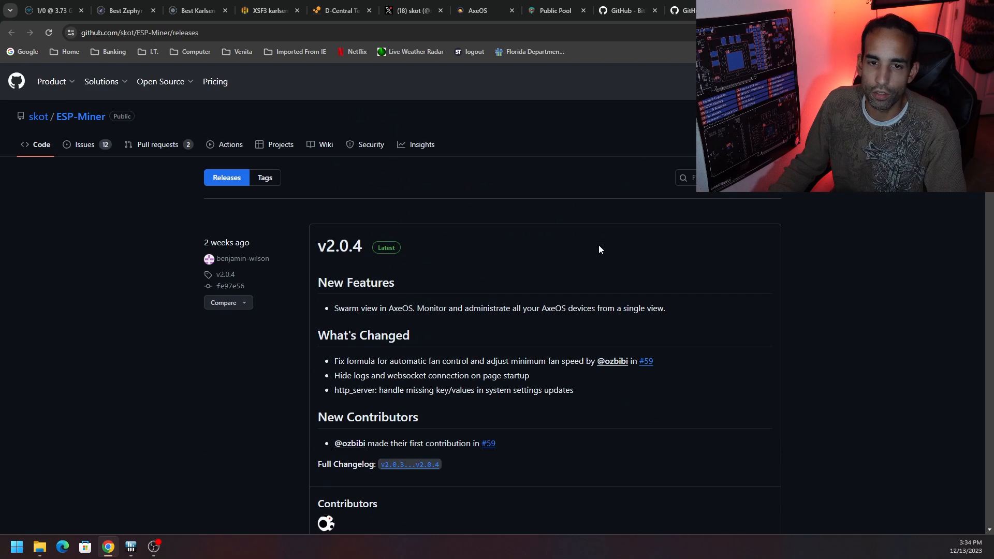
pyautogui.scroll(-3)
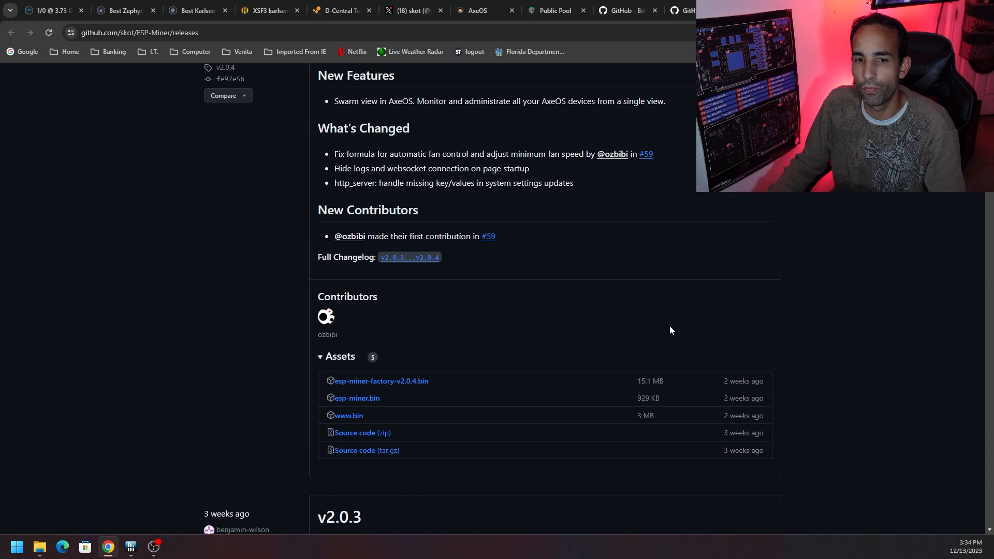
pyautogui.moveTo(411, 356)
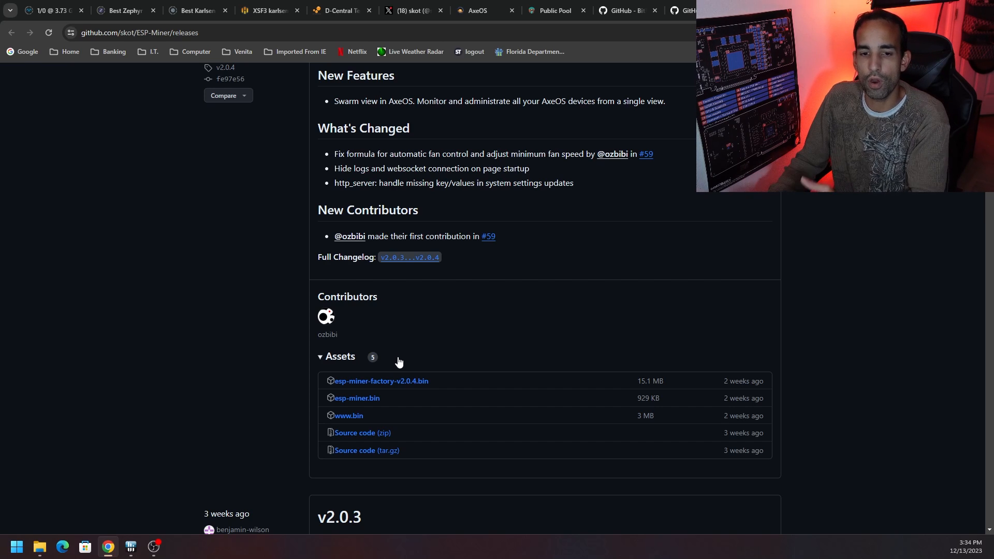
# Step: Glance at AxeOS settings and the Public Pool dashboard, ending on AxeOS
pyautogui.click(483, 11)
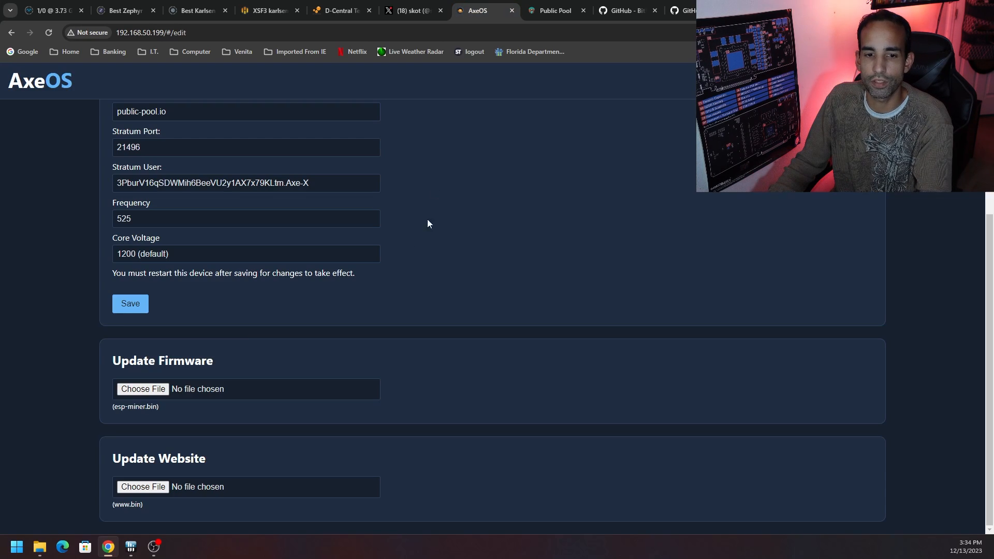
pyautogui.moveTo(398, 371)
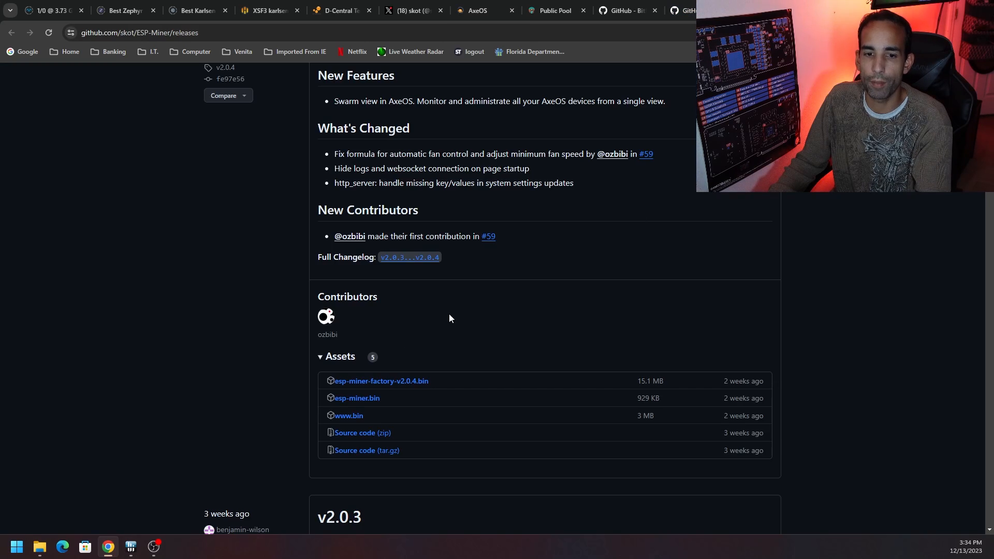
pyautogui.moveTo(356, 398)
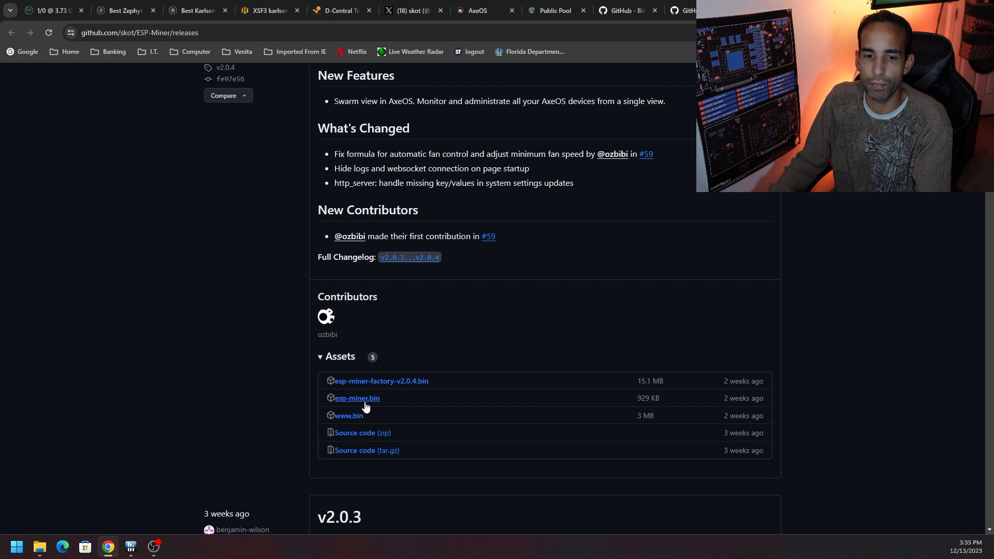
pyautogui.moveTo(427, 404)
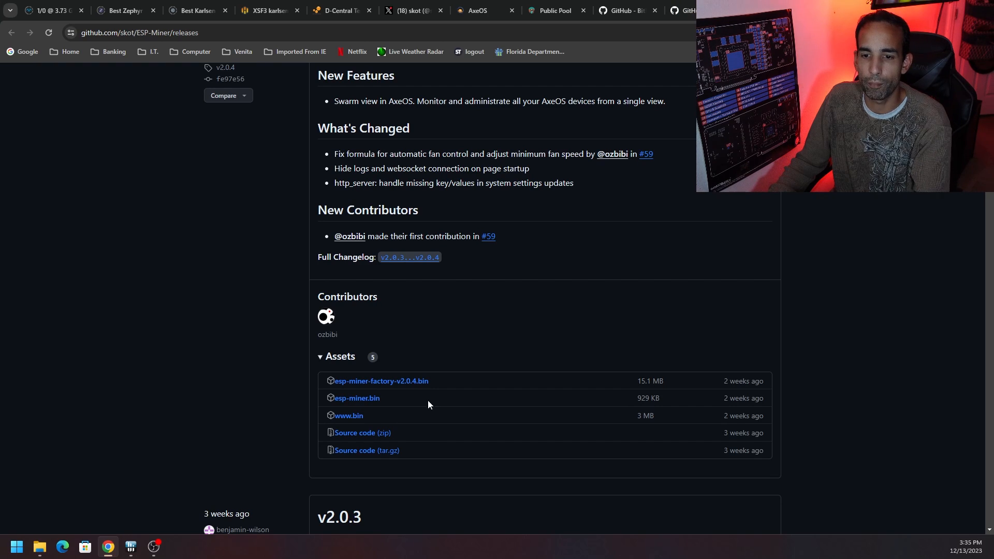
pyautogui.click(554, 11)
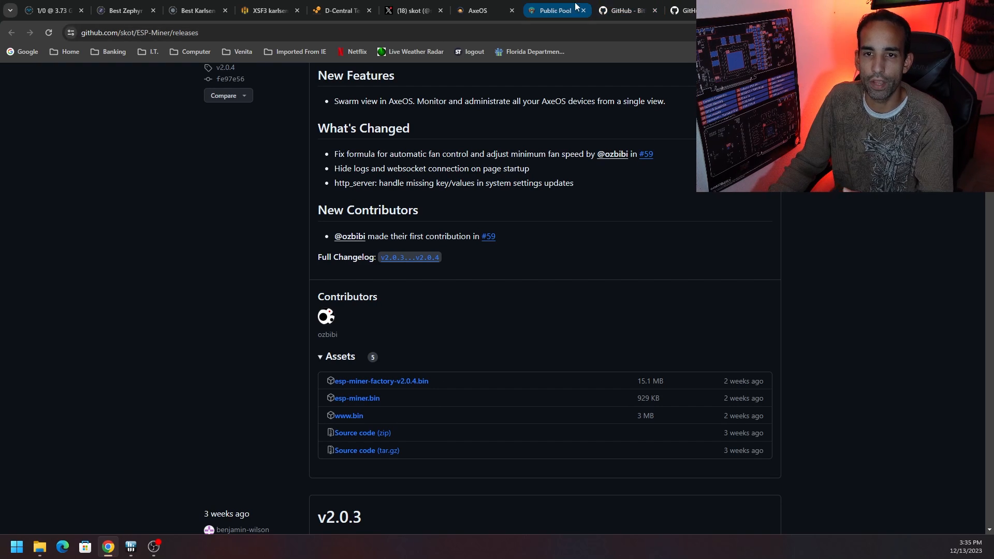
pyautogui.click(477, 10)
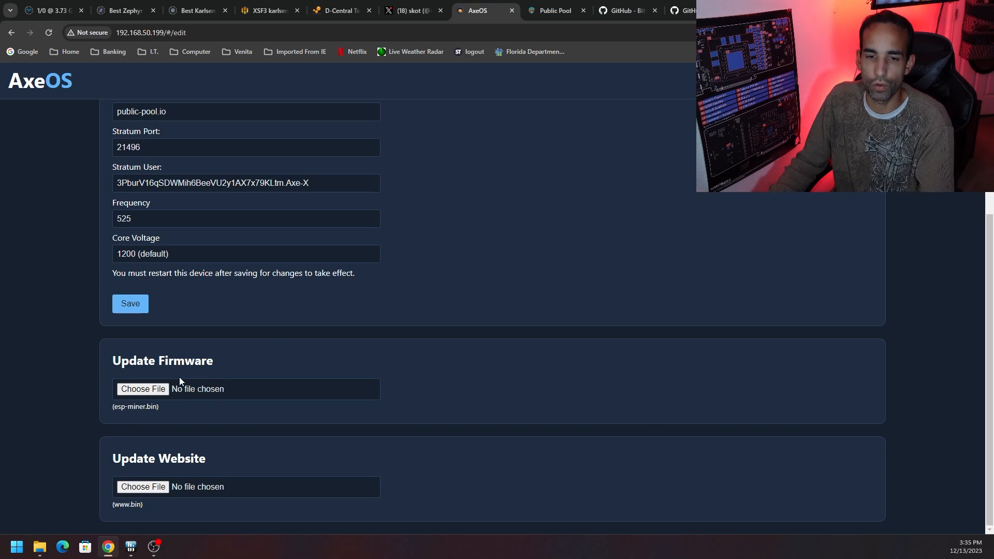
# Step: Go from the bitaxeUltra repo to the ESP-Miner repository's releases page
pyautogui.click(626, 11)
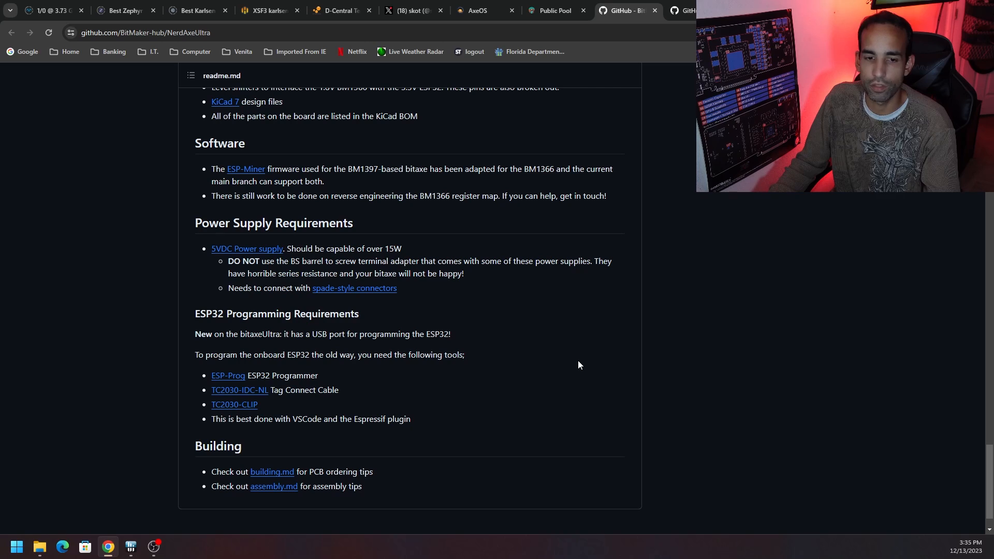
pyautogui.moveTo(324, 446)
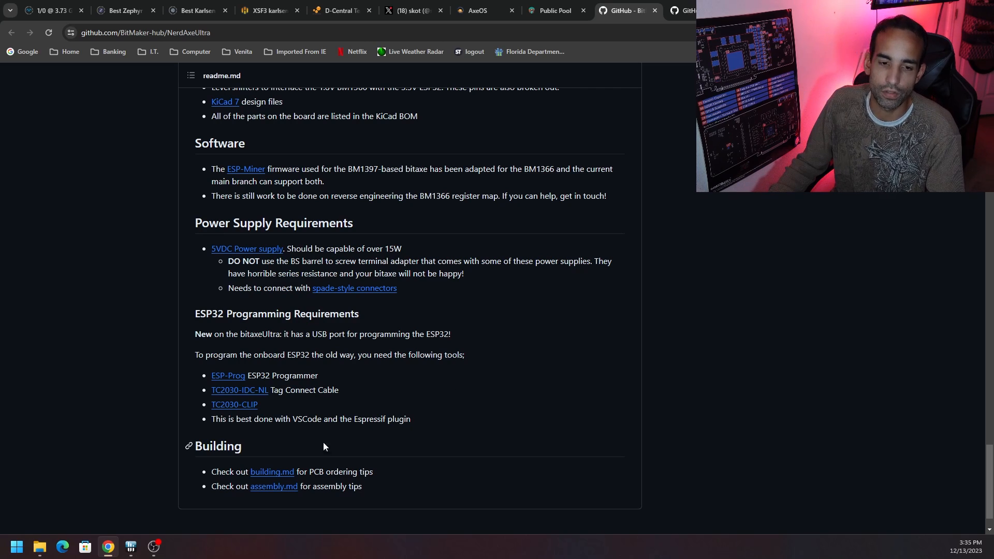
pyautogui.click(245, 169)
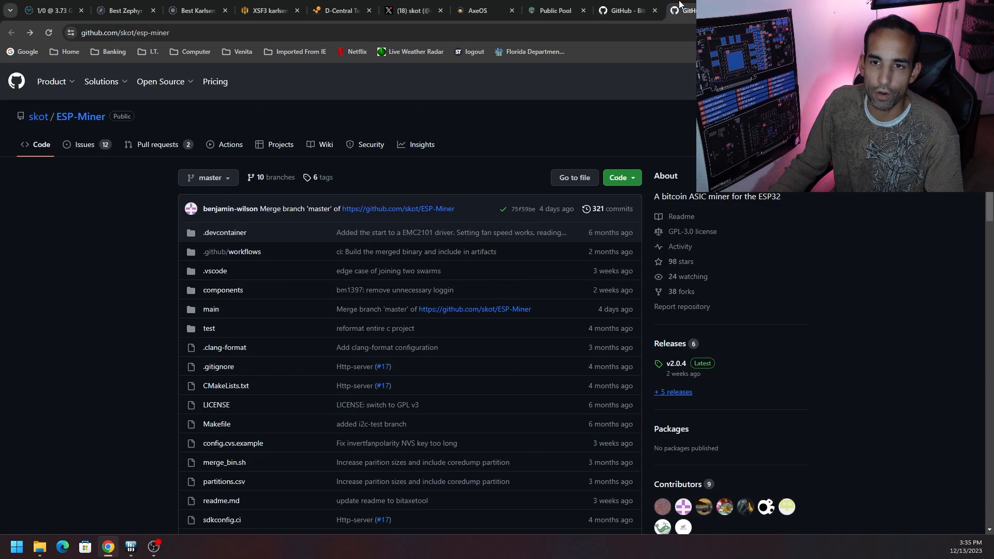
pyautogui.scroll(-3)
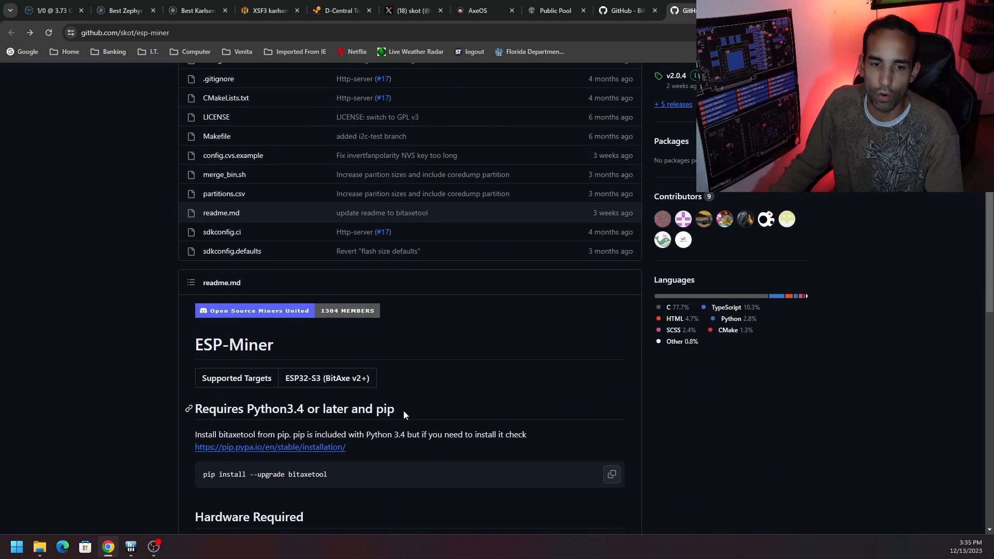
pyautogui.scroll(-3)
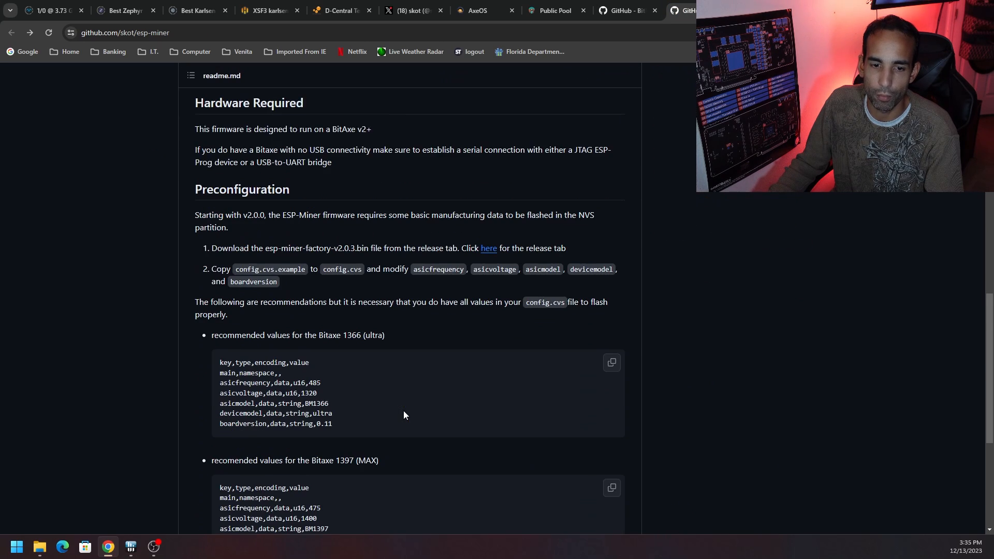
pyautogui.scroll(-3)
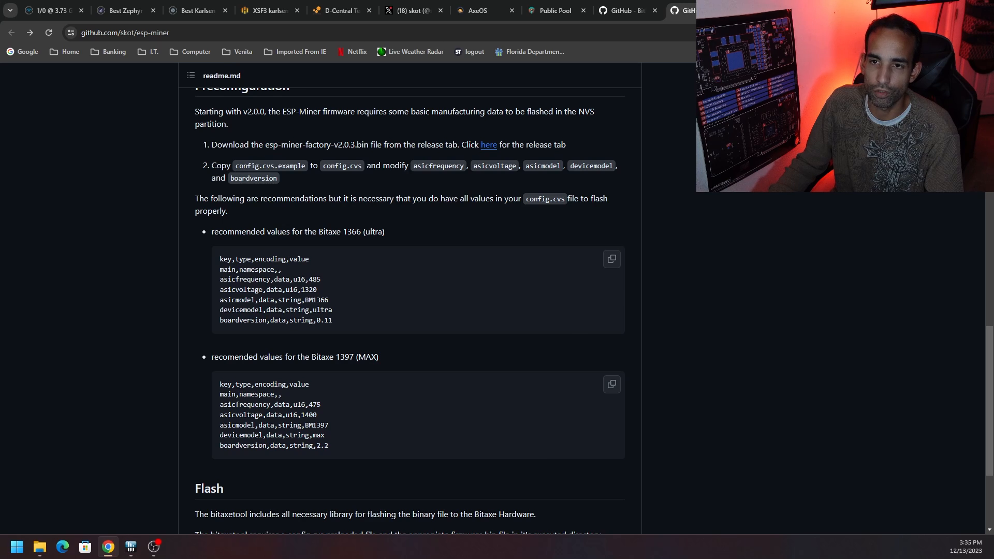
pyautogui.click(489, 145)
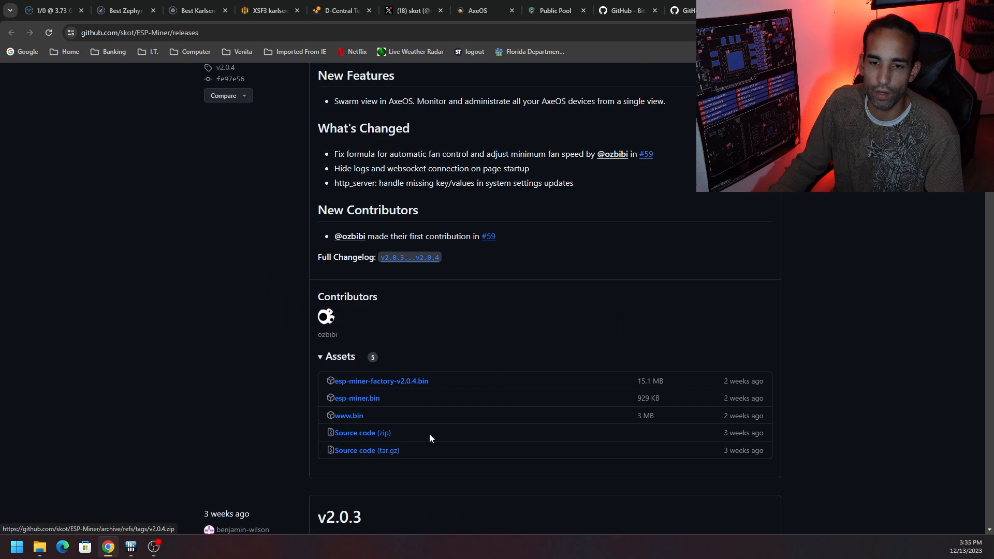
# Step: Confirm esp-miner.bin (929 KB) finished downloading, then return to AxeOS settings
pyautogui.click(483, 11)
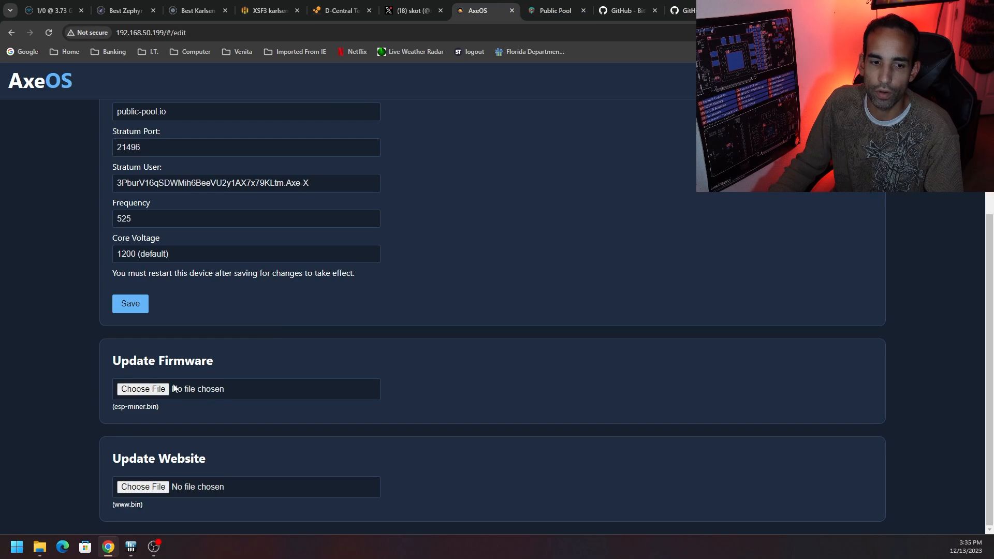
pyautogui.moveTo(415, 391)
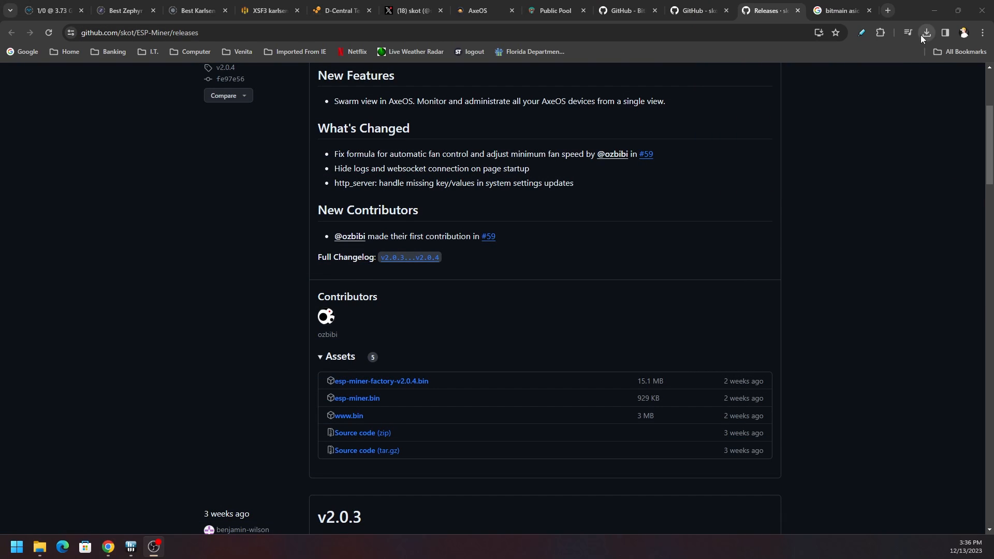
pyautogui.click(927, 32)
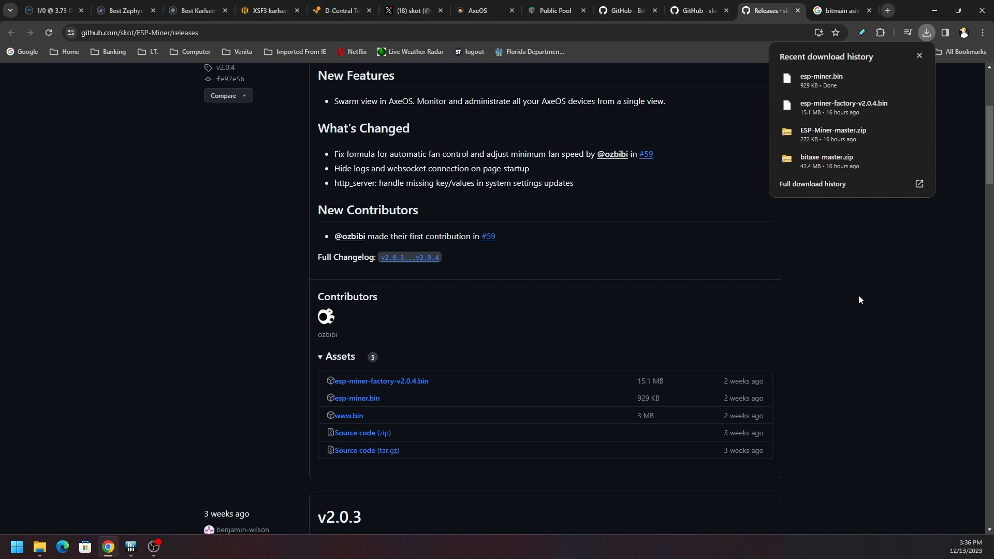
pyautogui.click(626, 10)
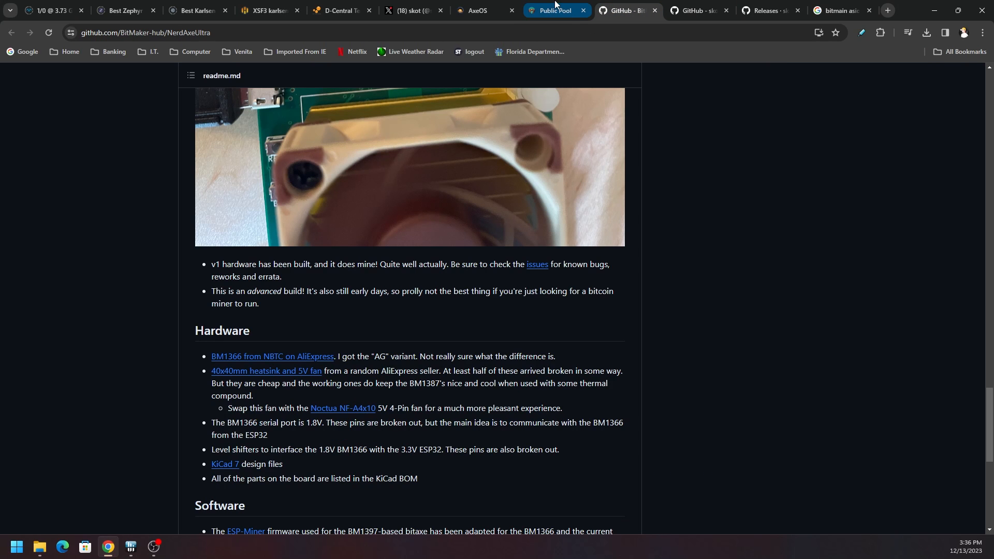
pyautogui.click(472, 11)
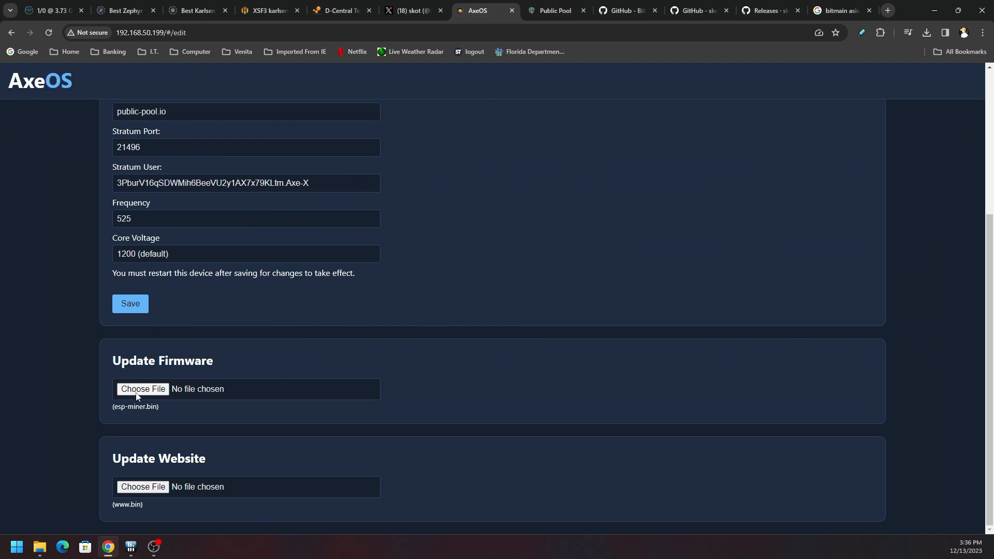
# Step: Upload esp-miner.bin as firmware and confirm the dashboard reports v2.0.4
pyautogui.click(142, 389)
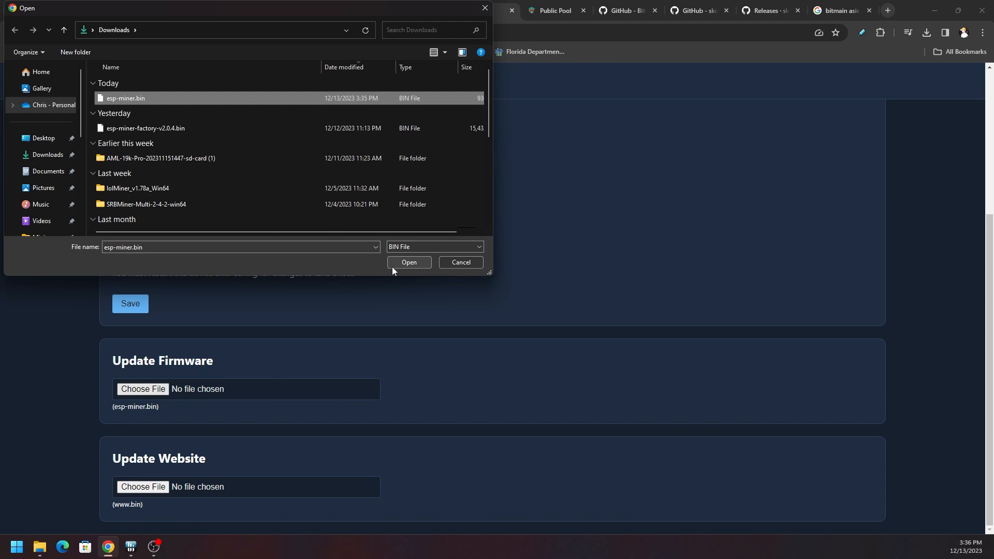
pyautogui.moveTo(158, 132)
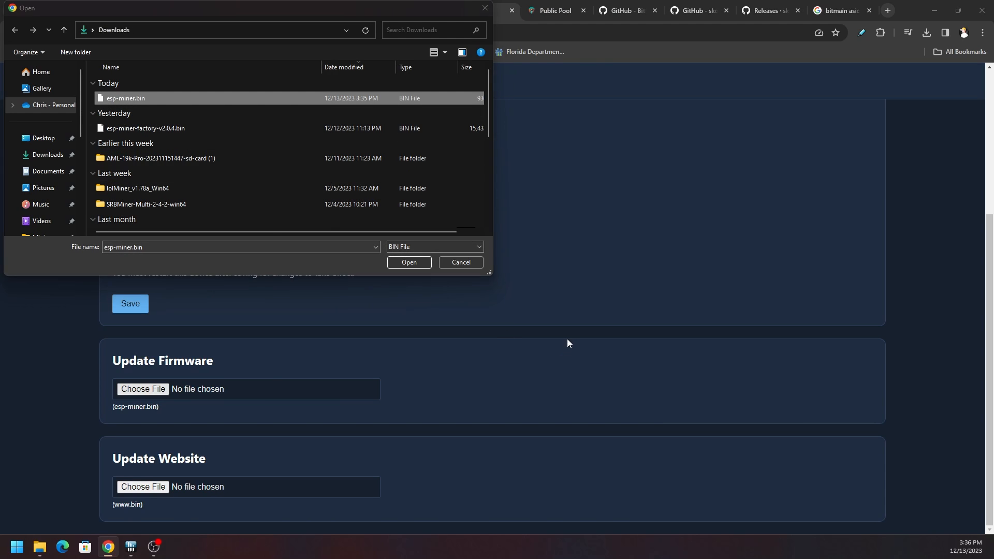
pyautogui.click(409, 262)
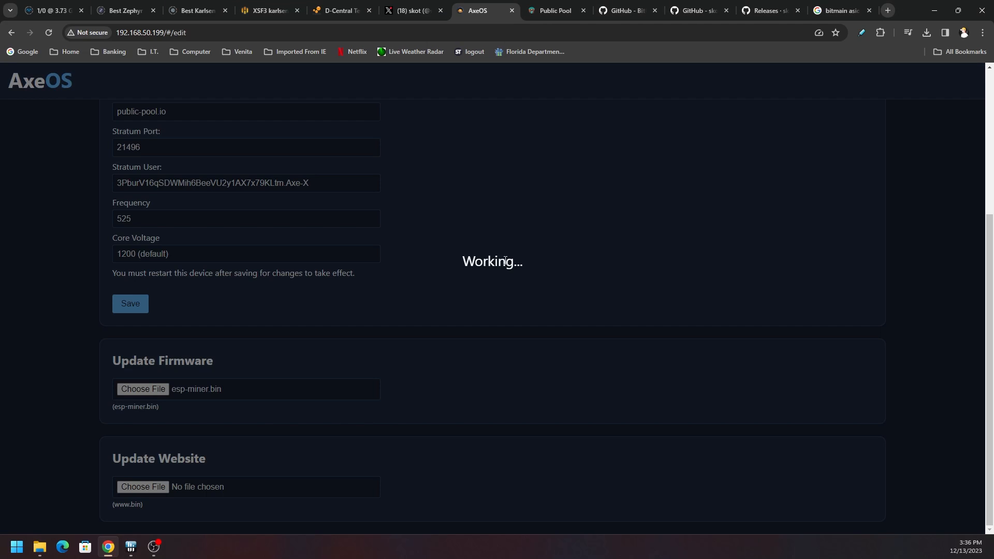
pyautogui.click(698, 11)
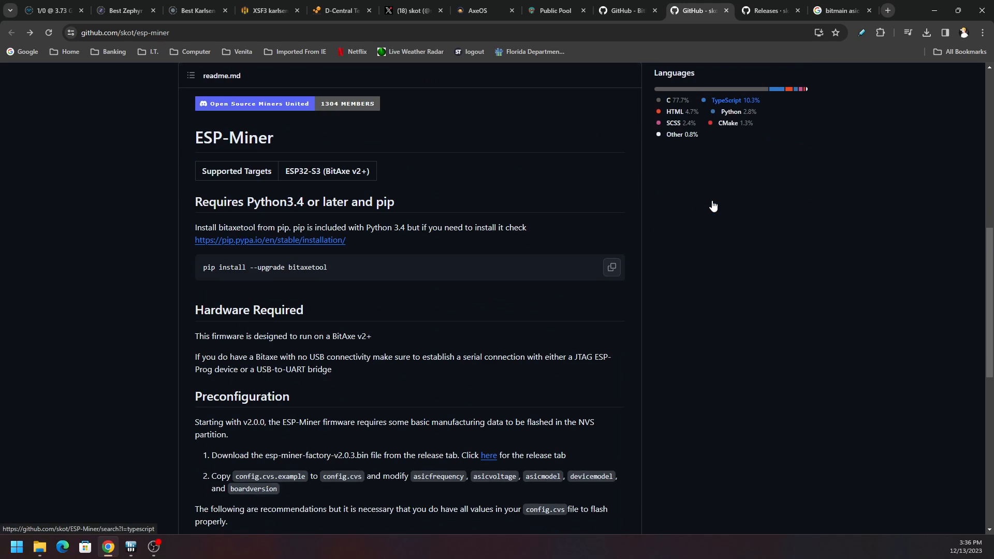
pyautogui.scroll(-3)
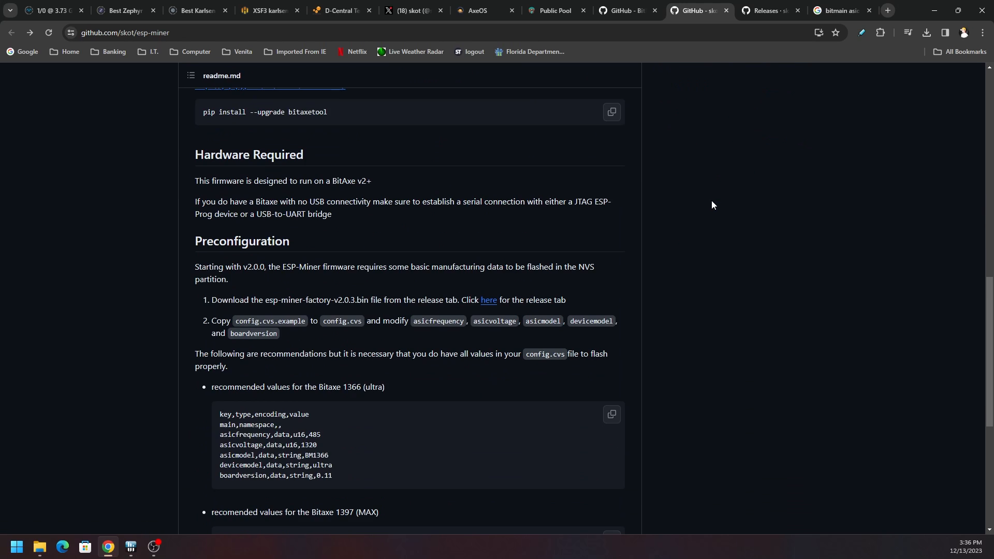
pyautogui.scroll(-3)
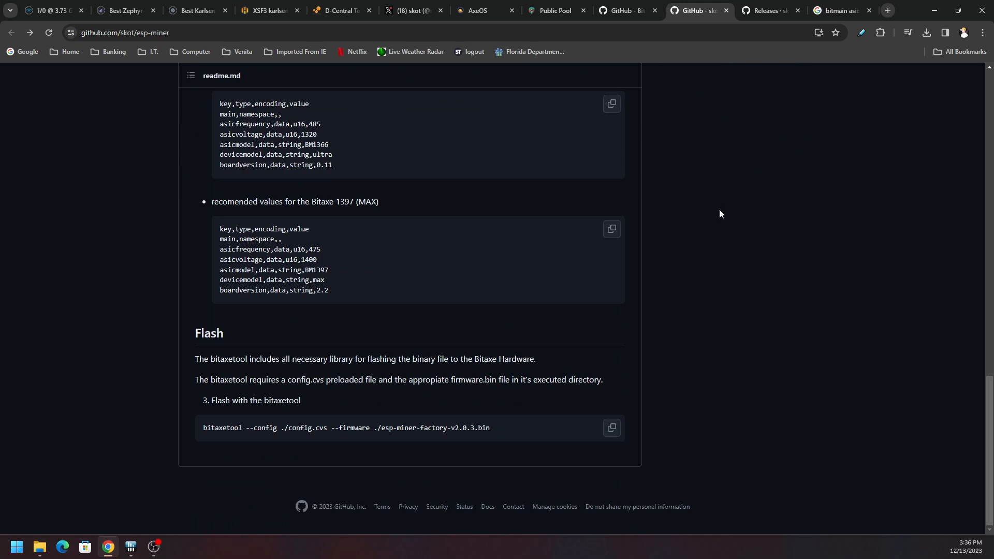
pyautogui.moveTo(686, 334)
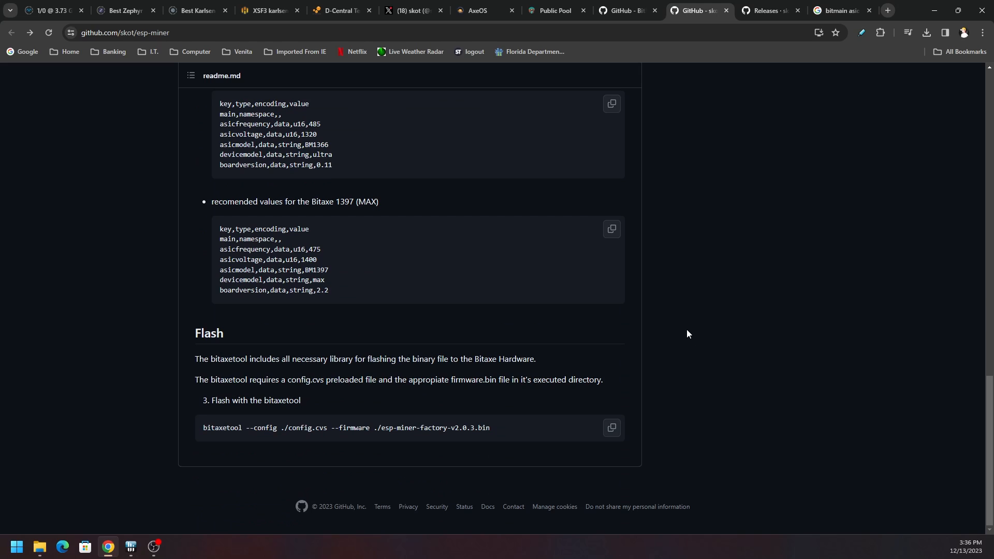
pyautogui.click(480, 11)
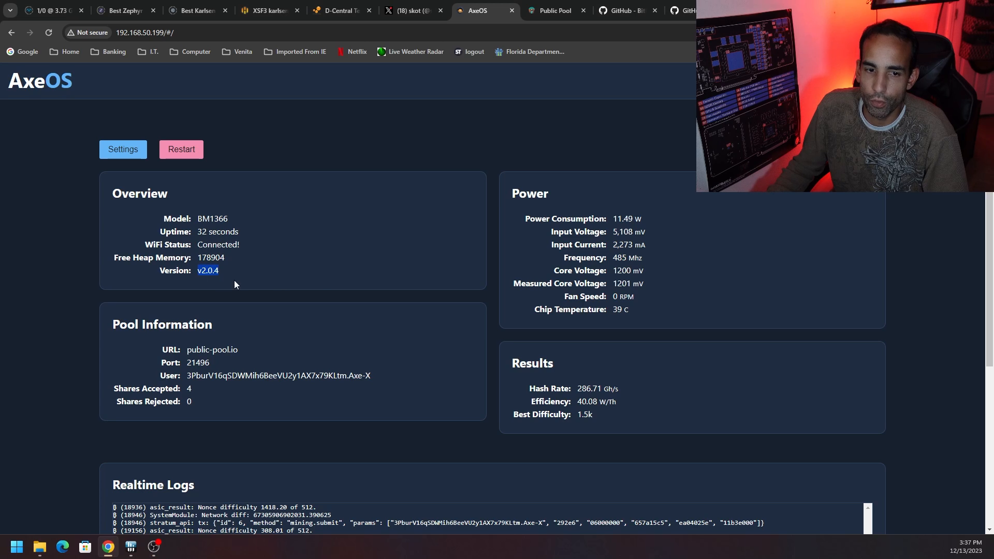
# Step: Re-upload esp-miner.bin from Settings and wait for the Firmware updated success notice
pyautogui.click(122, 149)
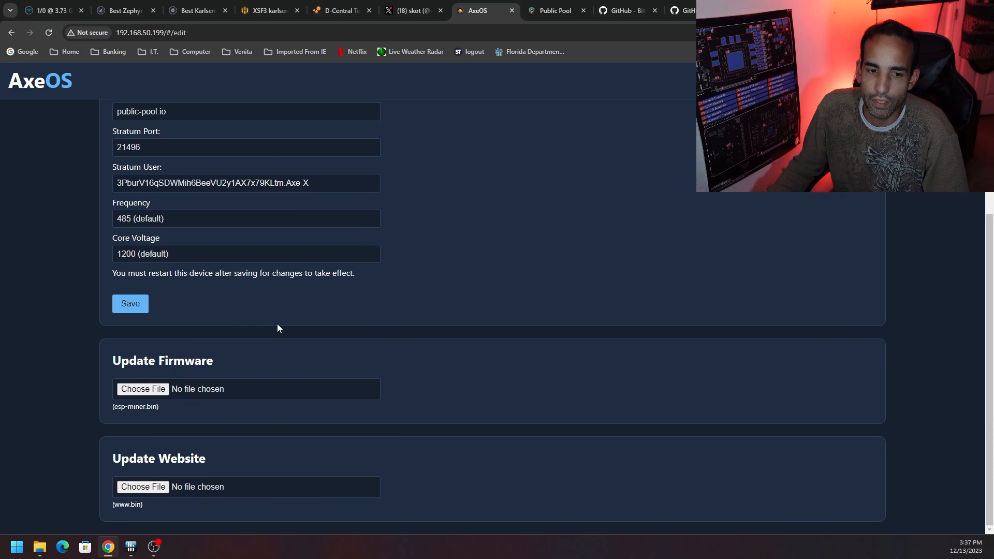
pyautogui.click(142, 389)
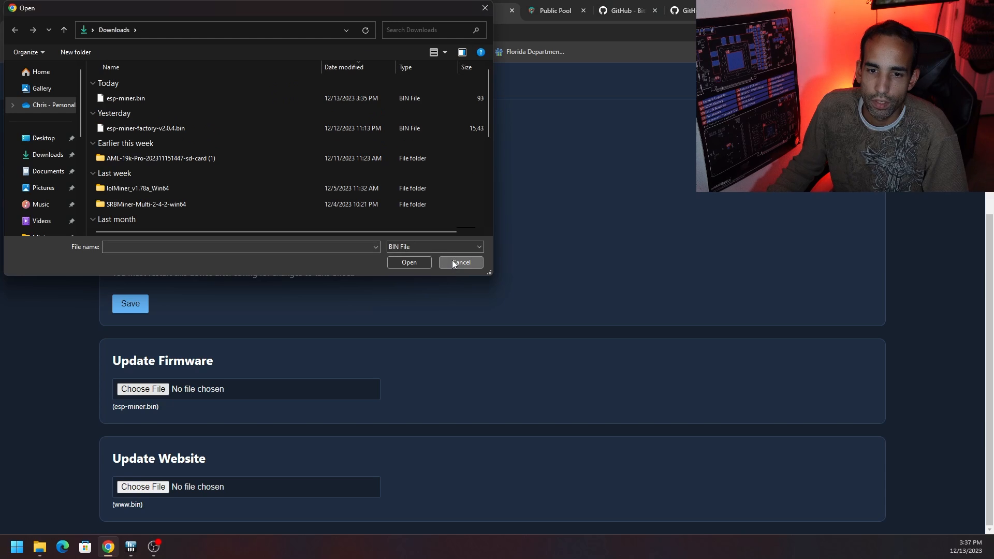
pyautogui.click(125, 98)
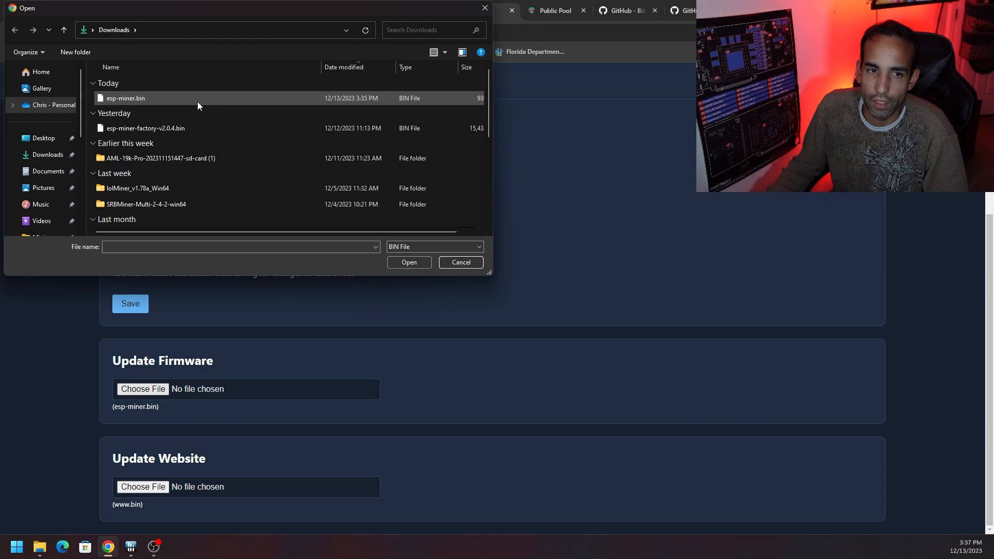
pyautogui.click(125, 98)
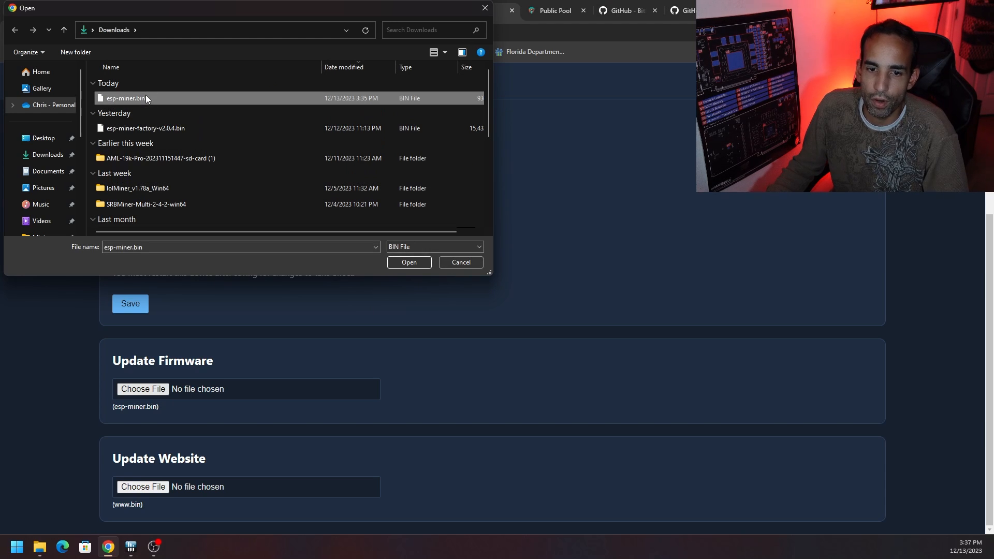
pyautogui.click(409, 262)
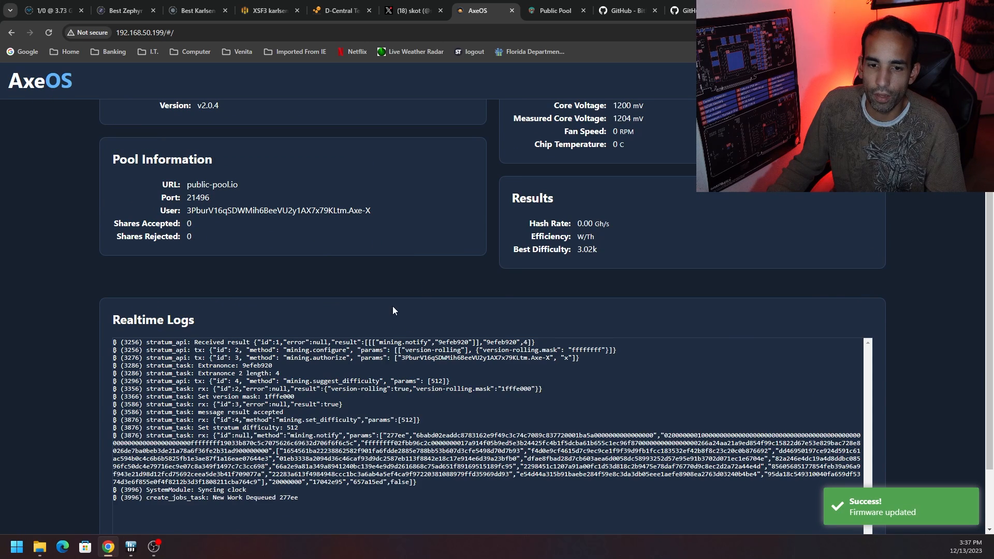
# Step: Skim the NerdAxeUltra GitHub readme, then return to the AxeOS dashboard showing 262.91 GH/s
pyautogui.click(625, 11)
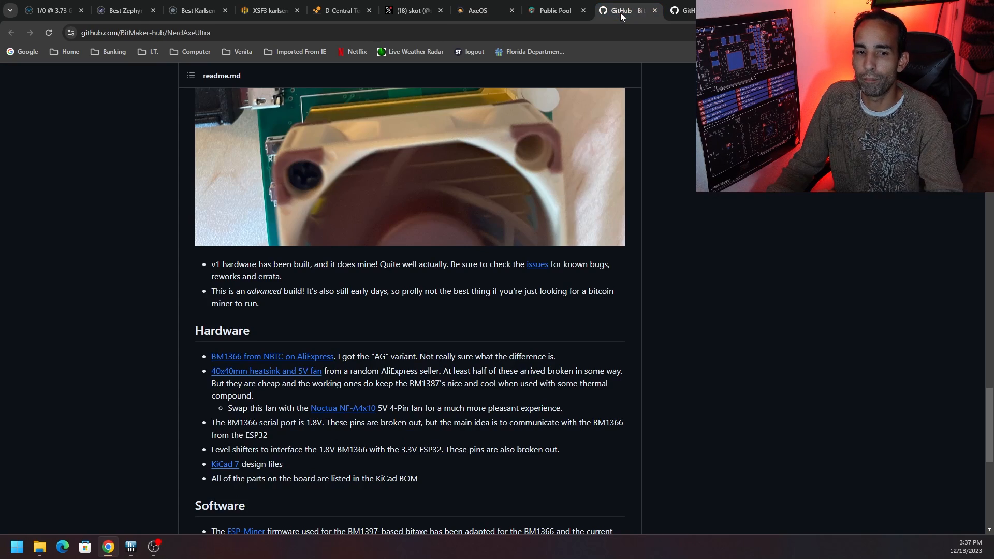
pyautogui.scroll(-3)
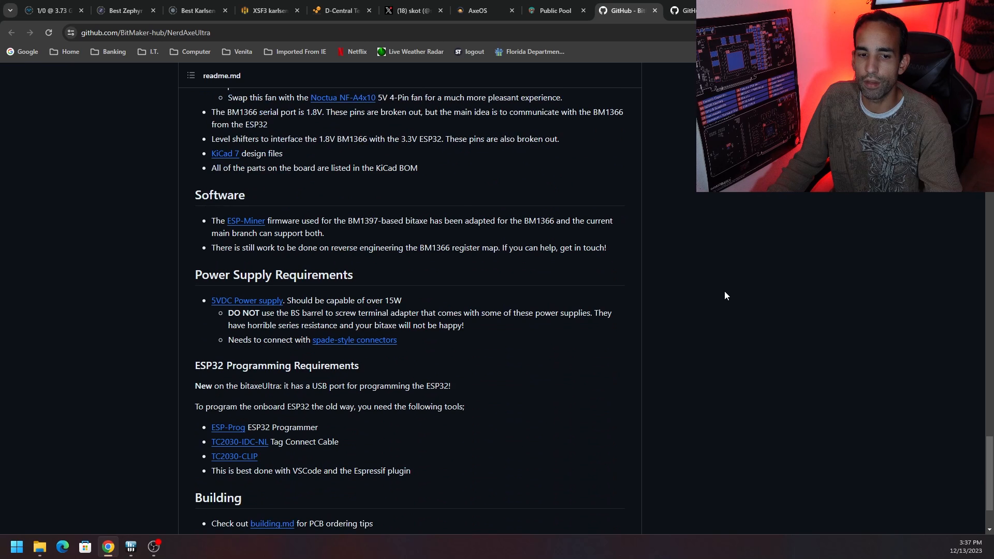
pyautogui.scroll(-3)
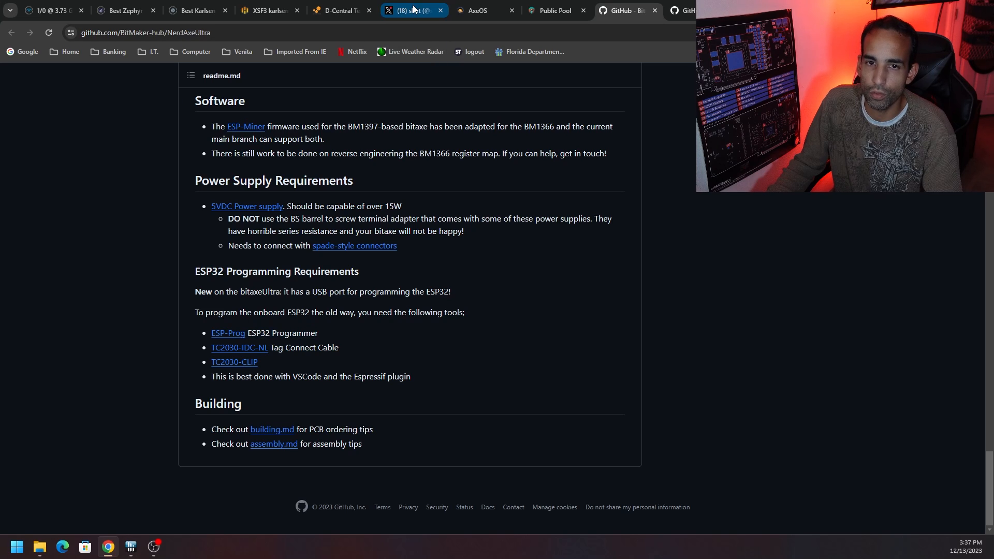
pyautogui.click(484, 11)
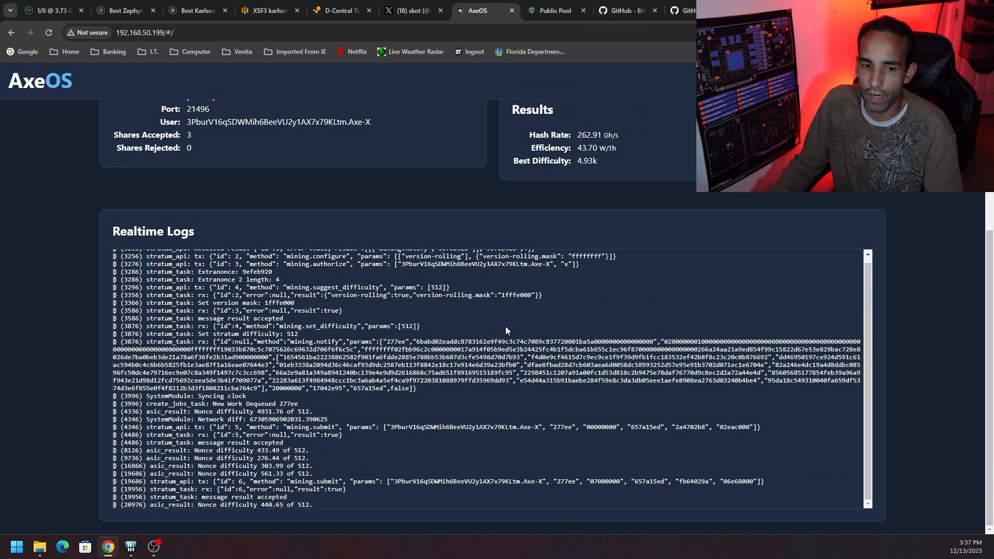
pyautogui.moveTo(644, 414)
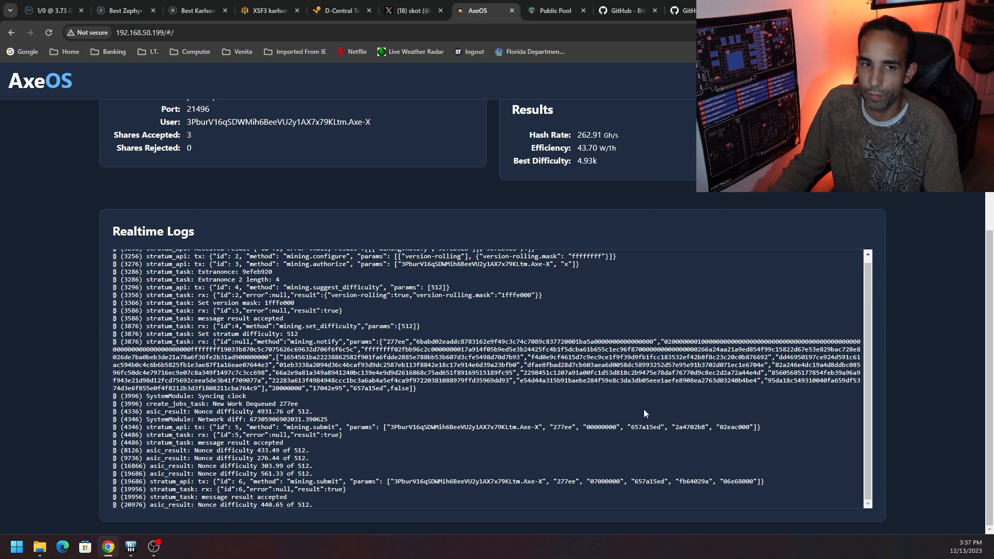